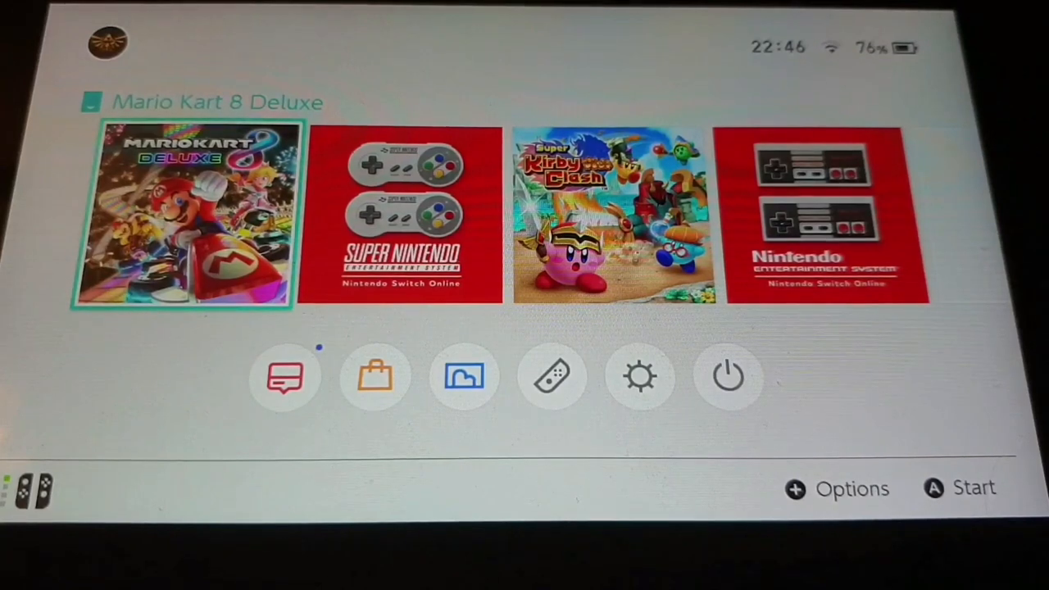
Launch MiniTool Partition Wizard's Disk & Partition Management, showing the 58.6 GB exFAT disk.
click(285, 376)
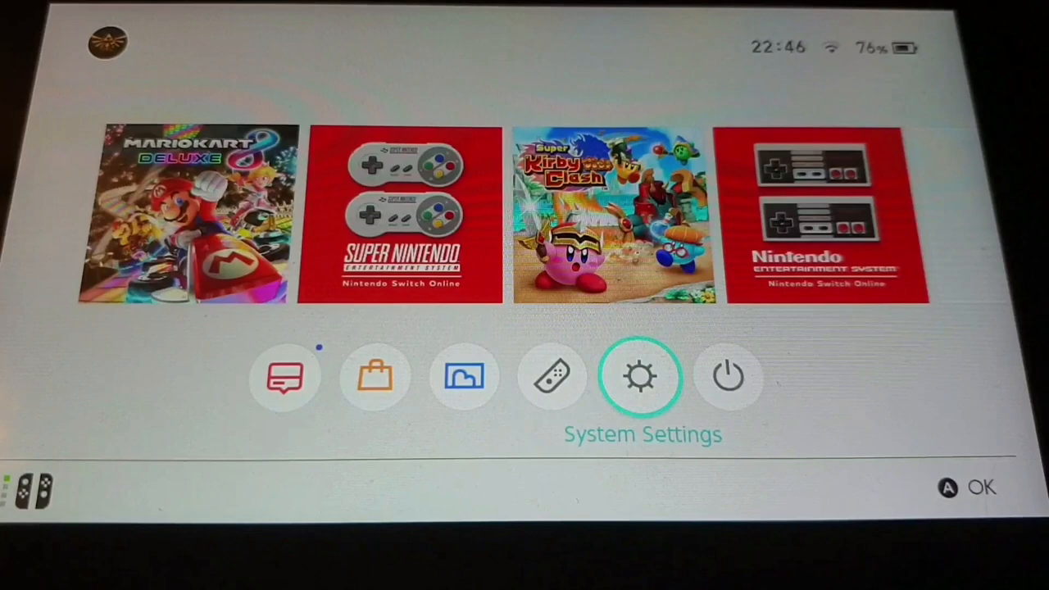
click(642, 377)
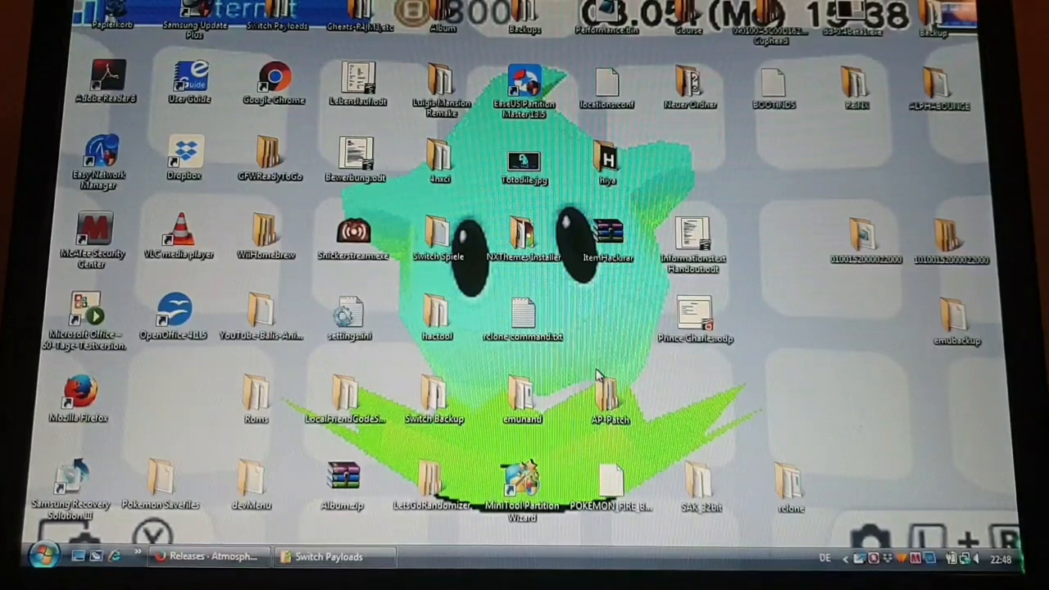
mouse_move(550, 463)
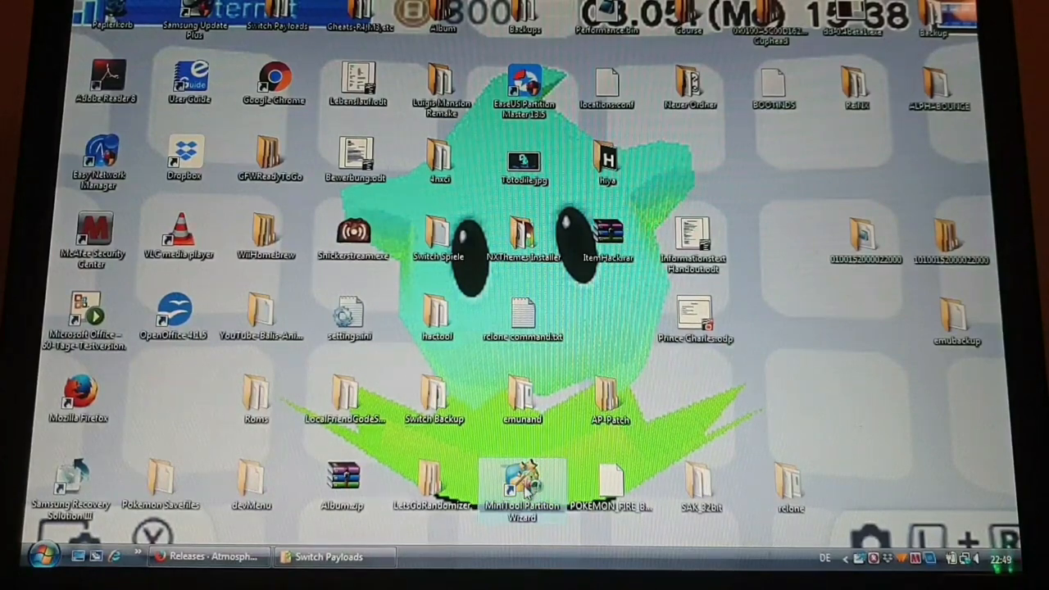
double_click(522, 483)
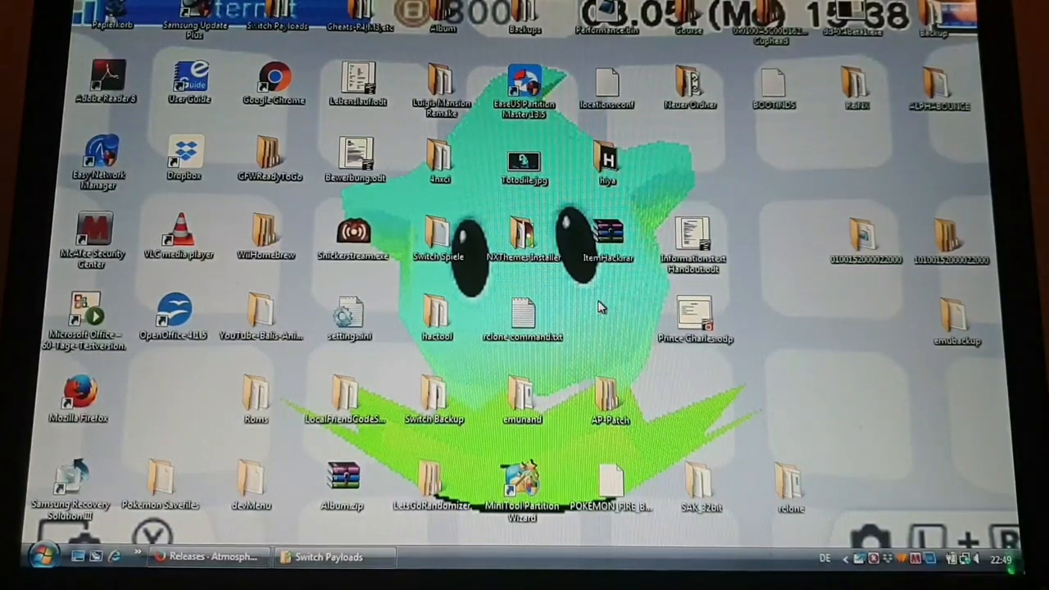
double_click(522, 484)
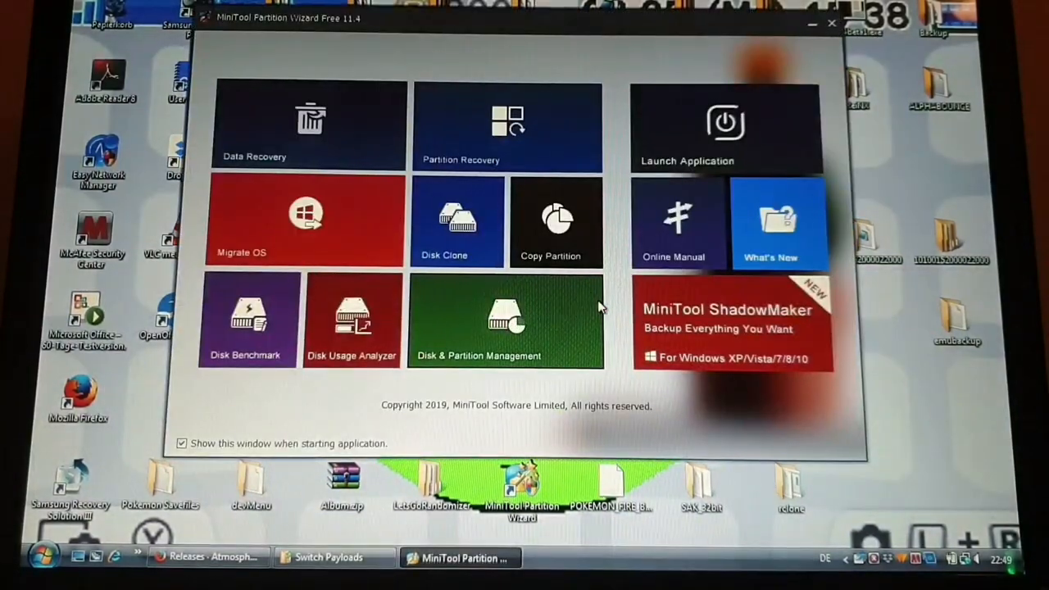
click(832, 22)
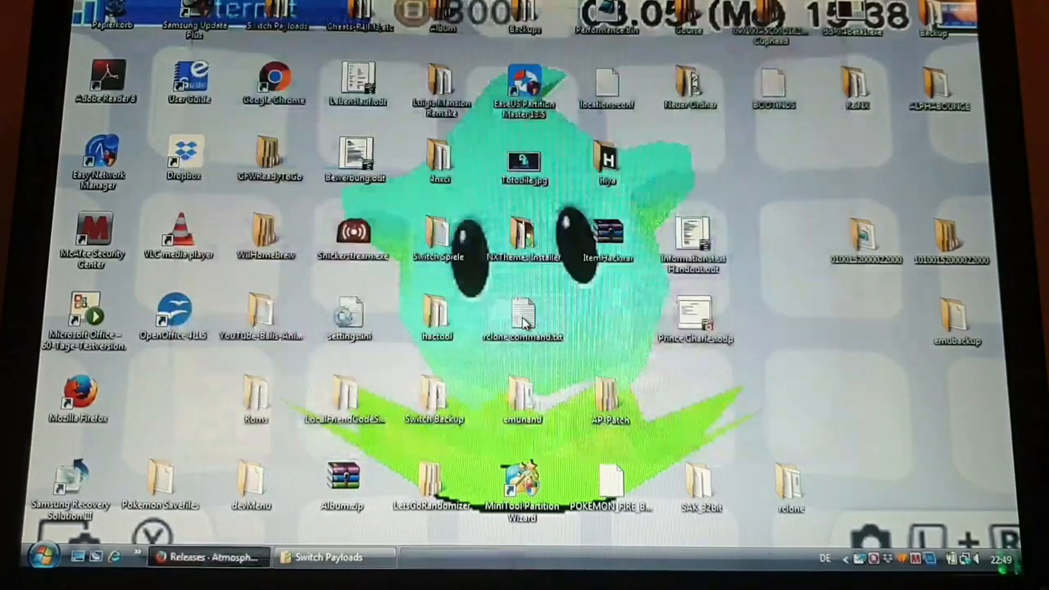
double_click(523, 483)
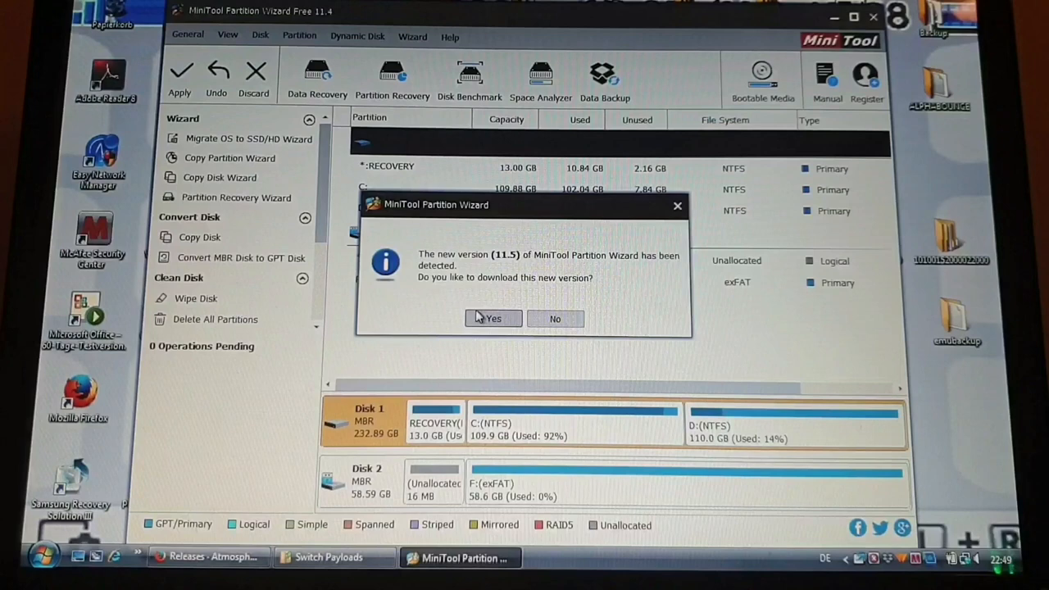
Decline the update and queue deletion of Disk 2's F: exFAT partition.
click(555, 319)
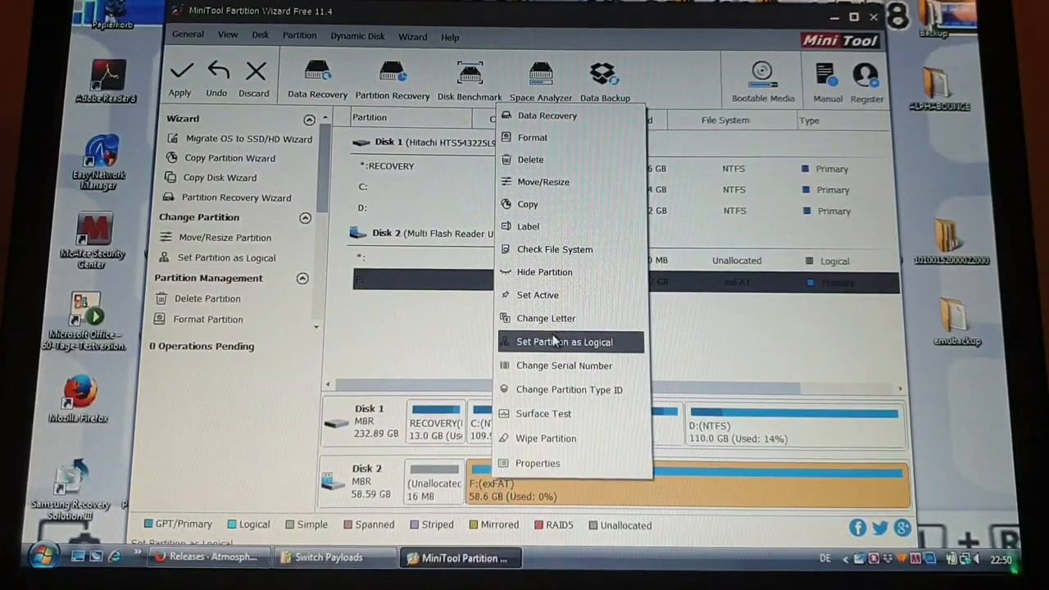
mouse_move(538, 481)
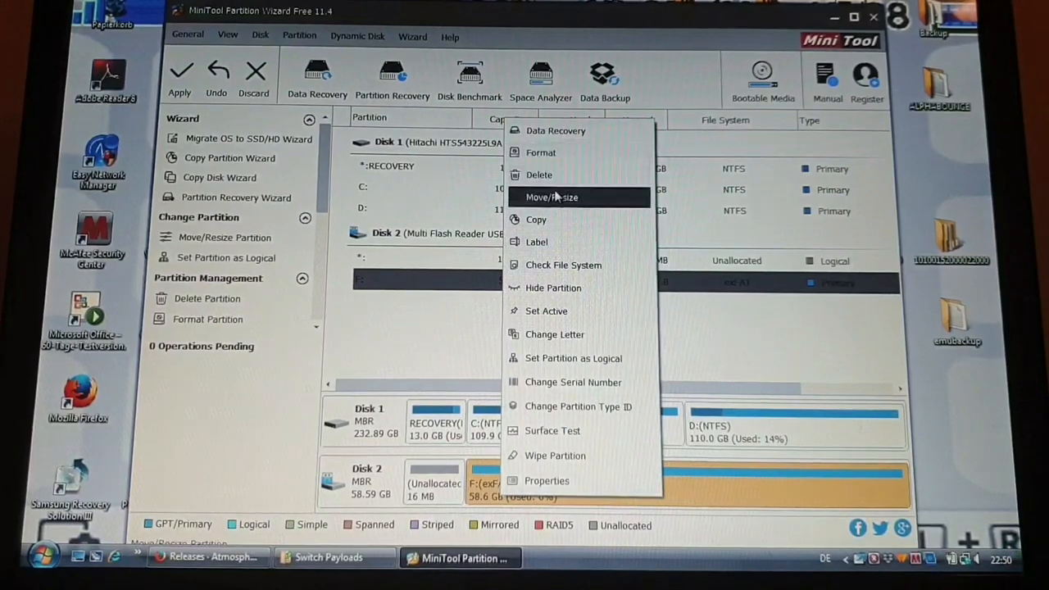
click(538, 174)
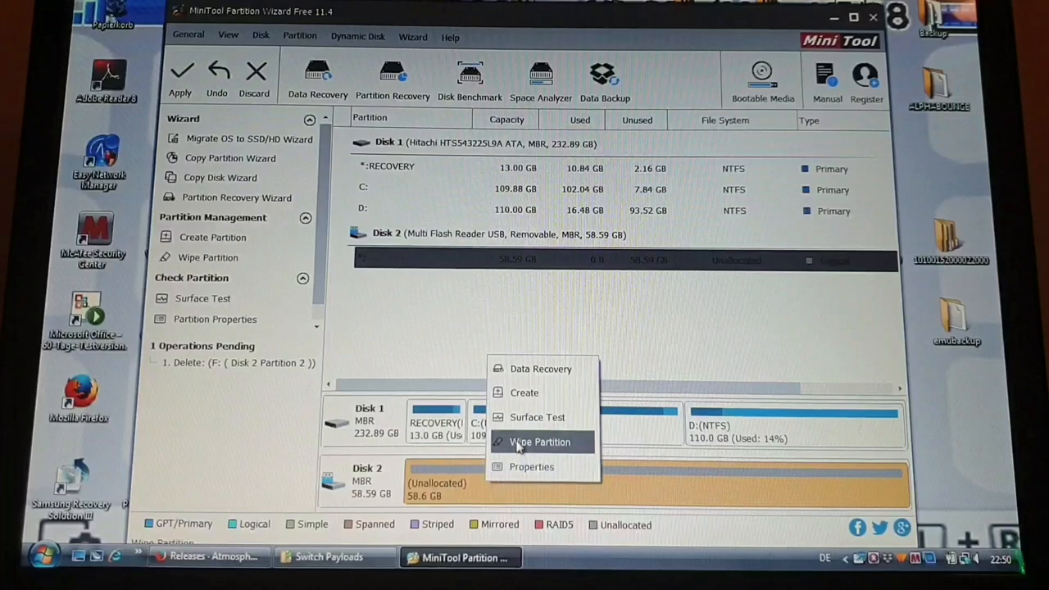
Set up a FAT32 primary partition labelled 'SD' in the free space, sizes in MB.
click(524, 392)
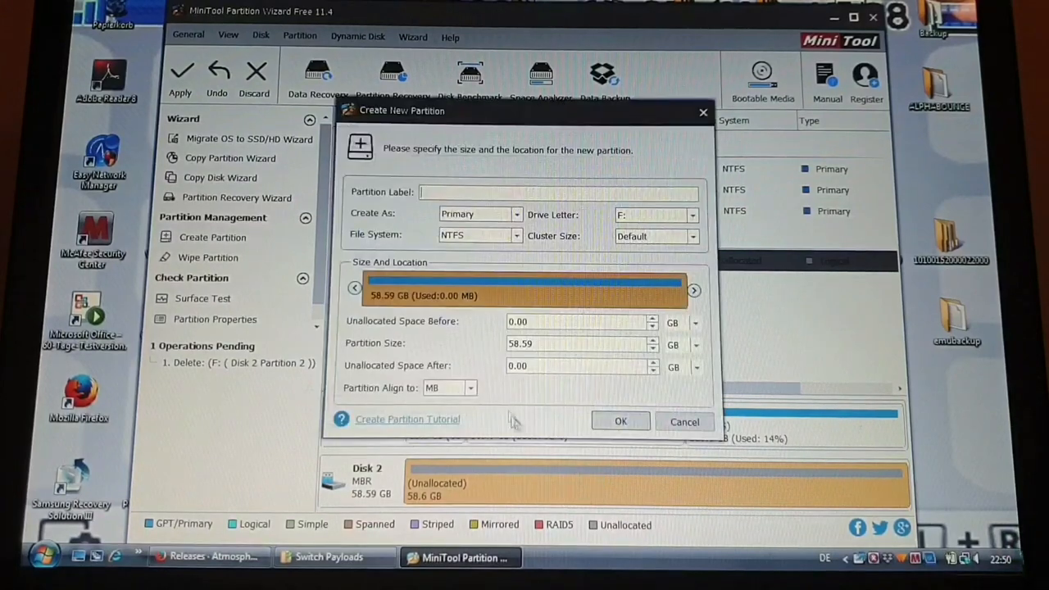
click(517, 214)
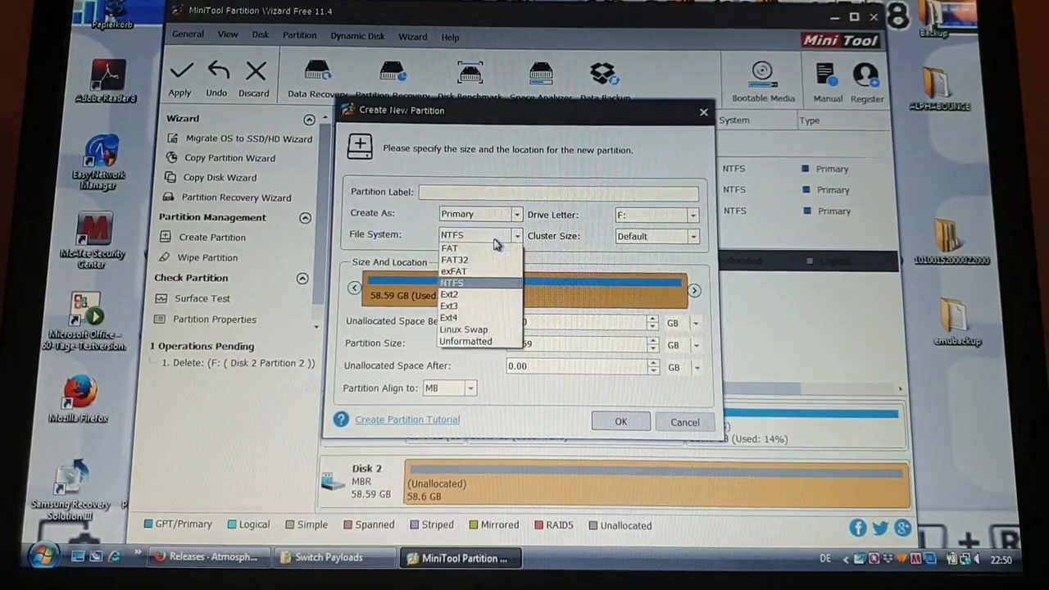
click(455, 260)
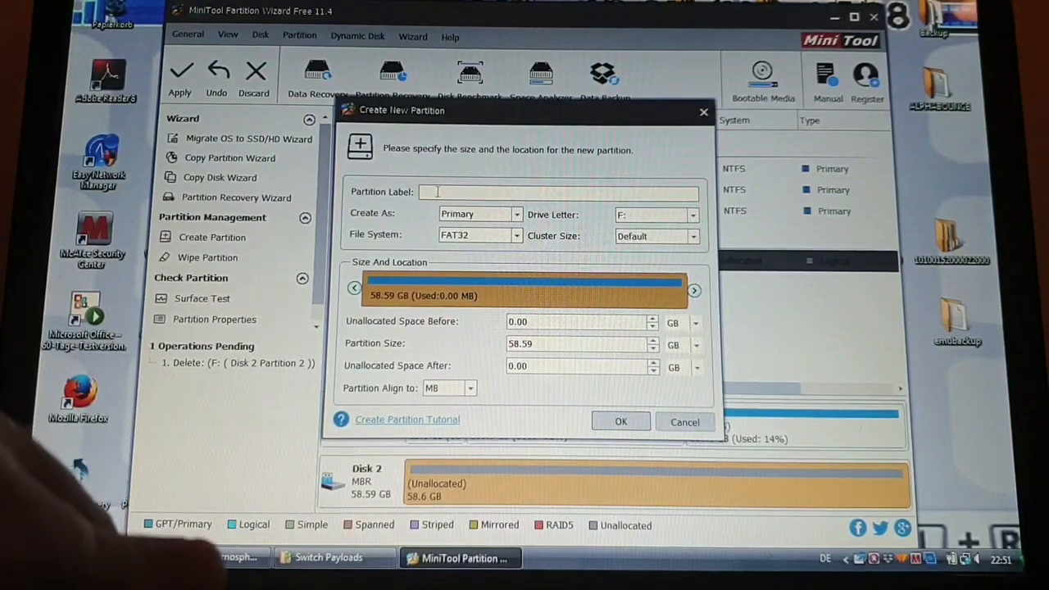
text(SD)
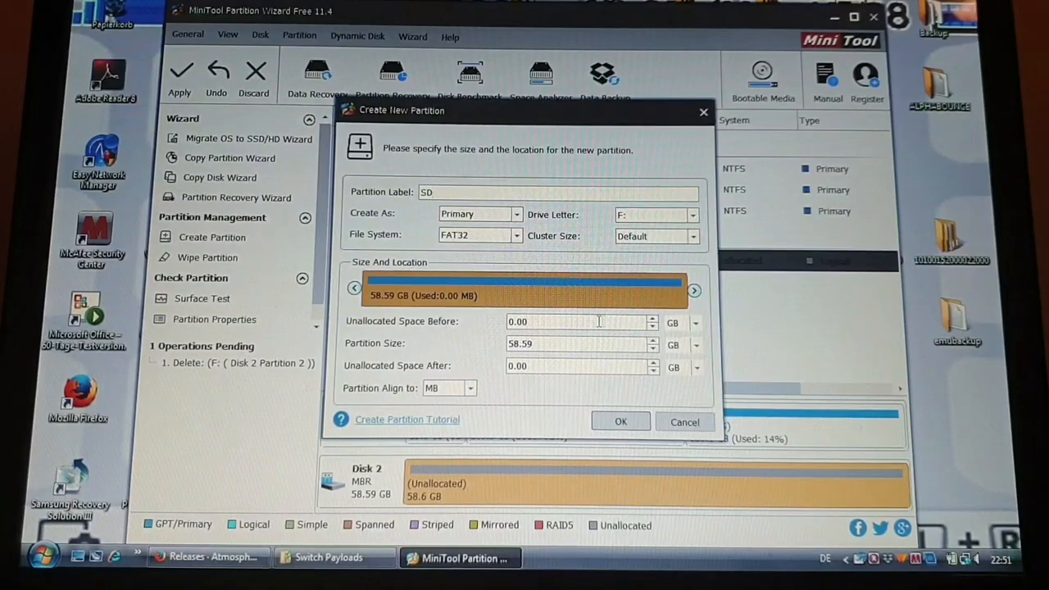
click(695, 344)
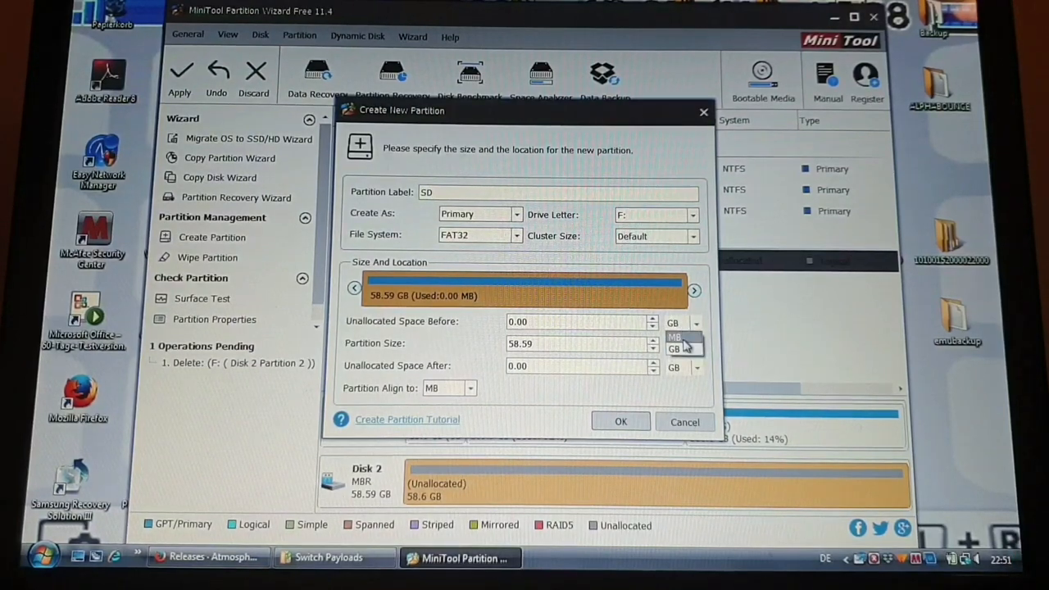
click(674, 344)
text(60)
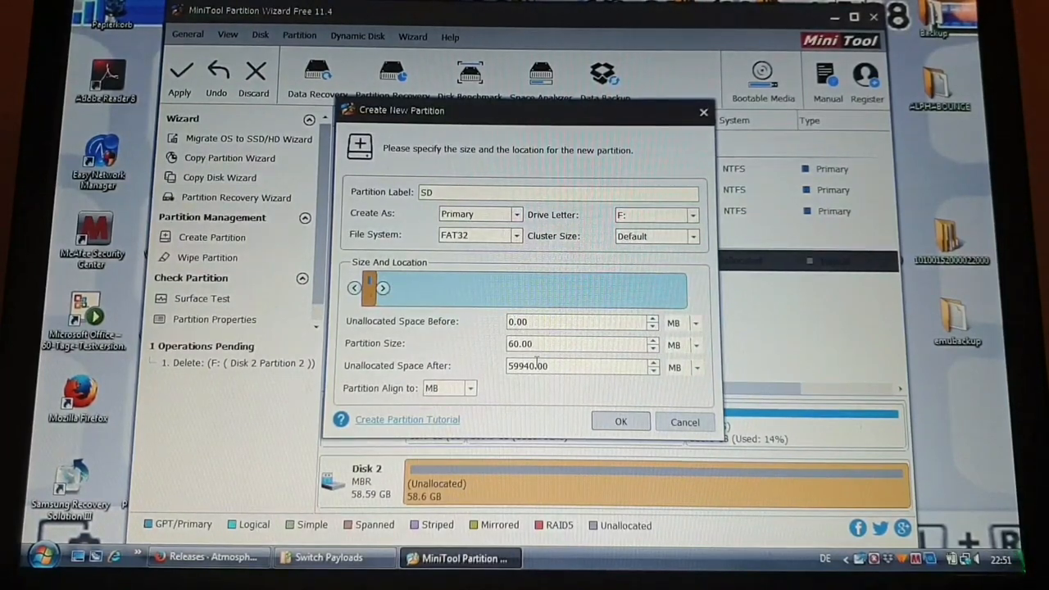
Size the SD partition to 30112 MB with 16 MB before and 29872 MB after.
click(653, 318)
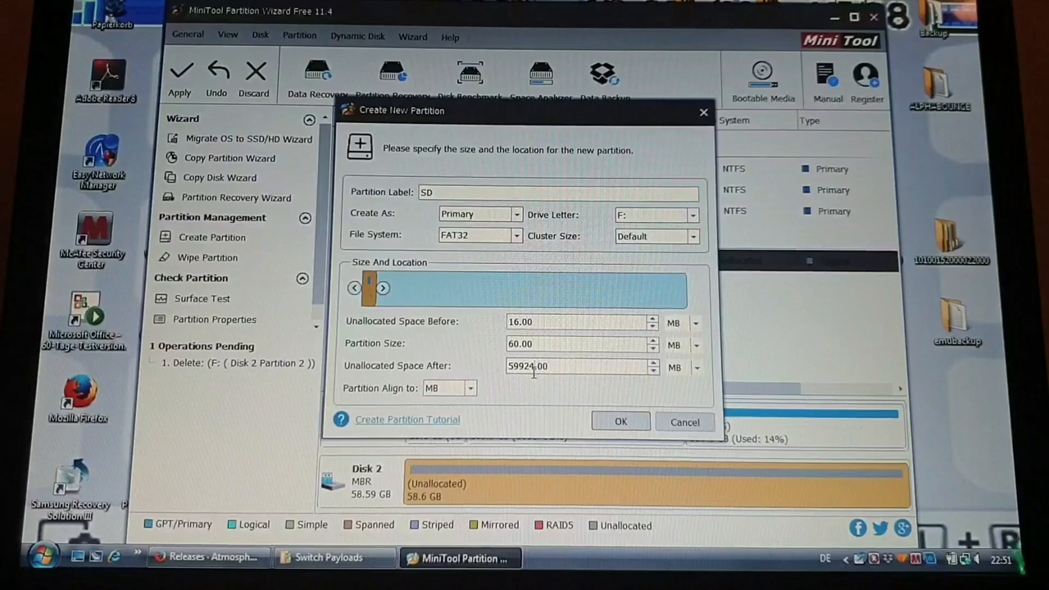
drag(369, 288, 680, 288)
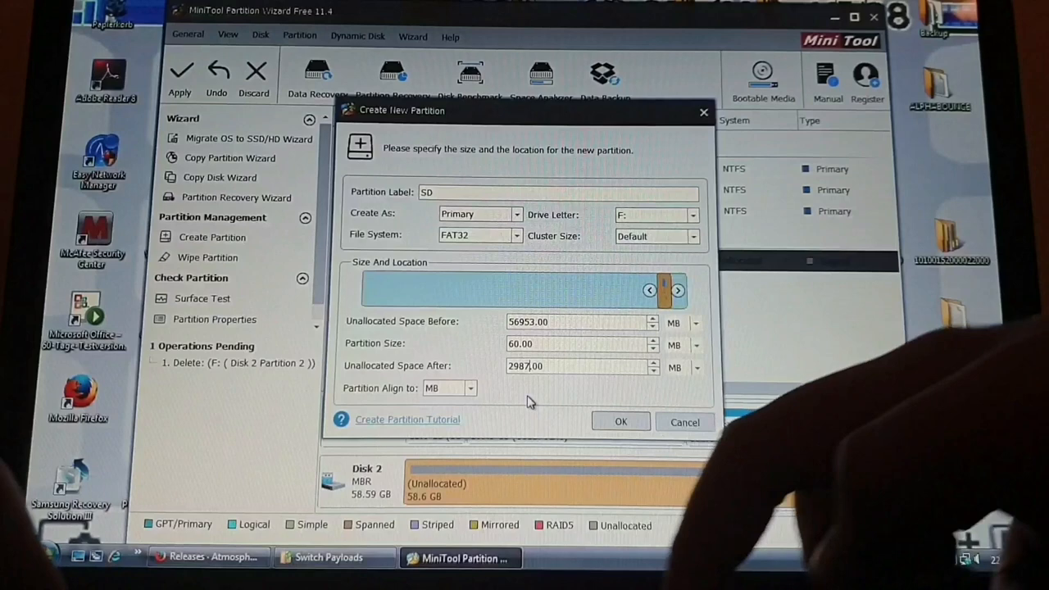
drag(668, 291, 525, 289)
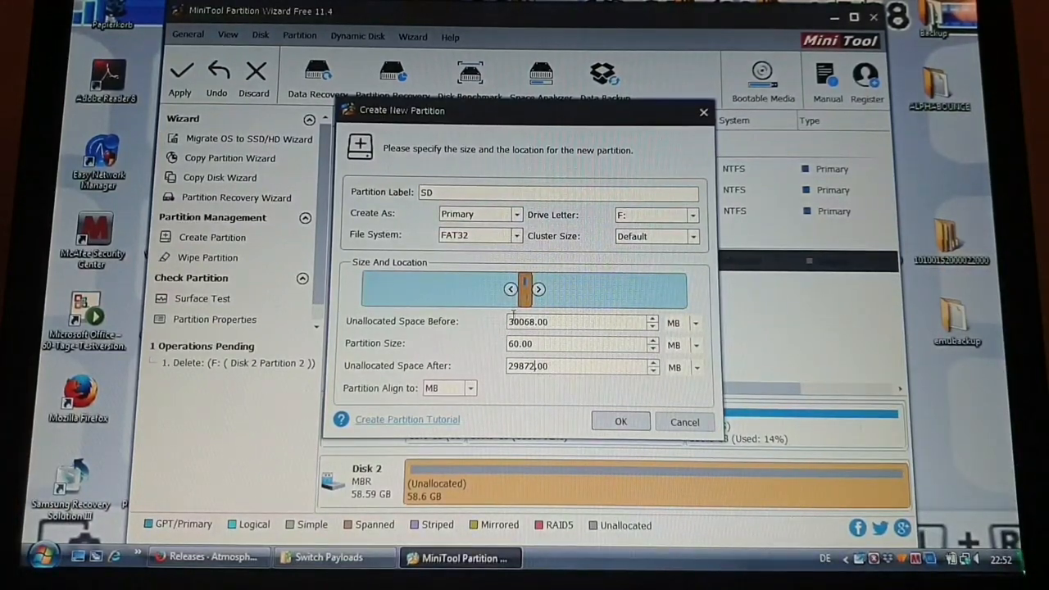
drag(527, 289, 435, 289)
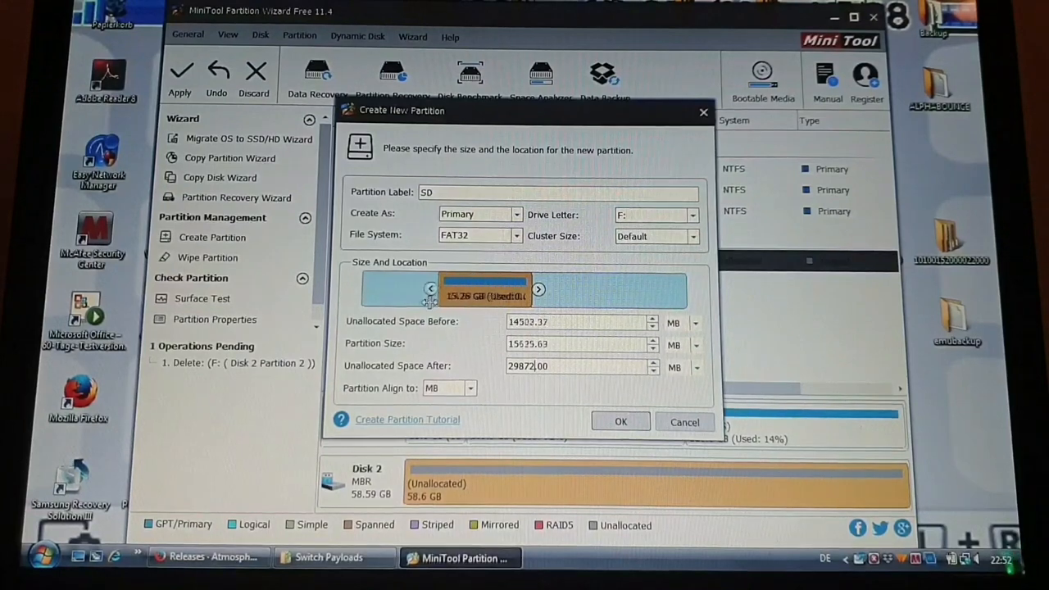
drag(432, 289, 367, 289)
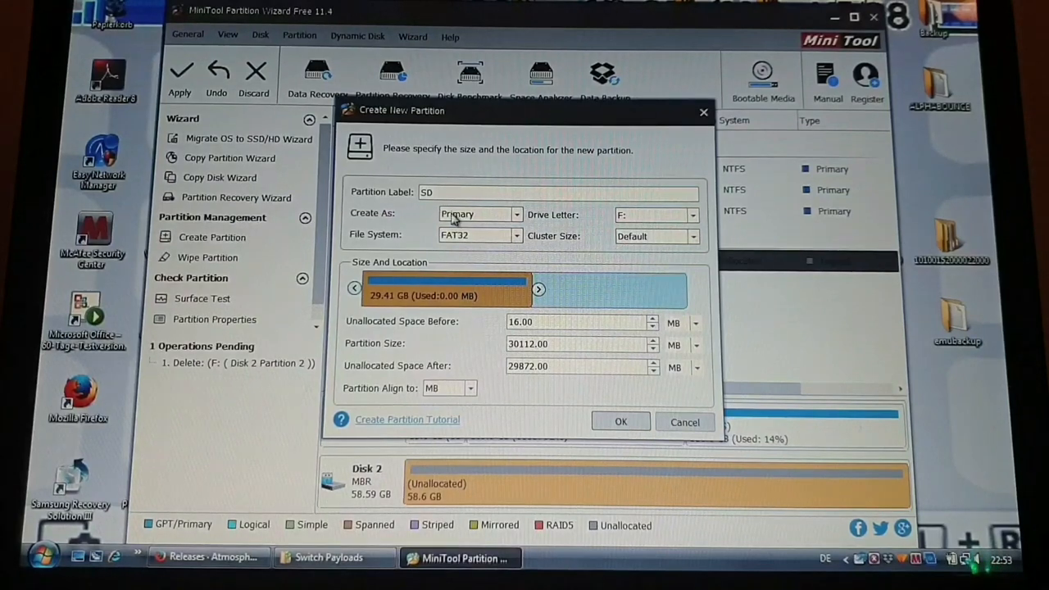
click(684, 422)
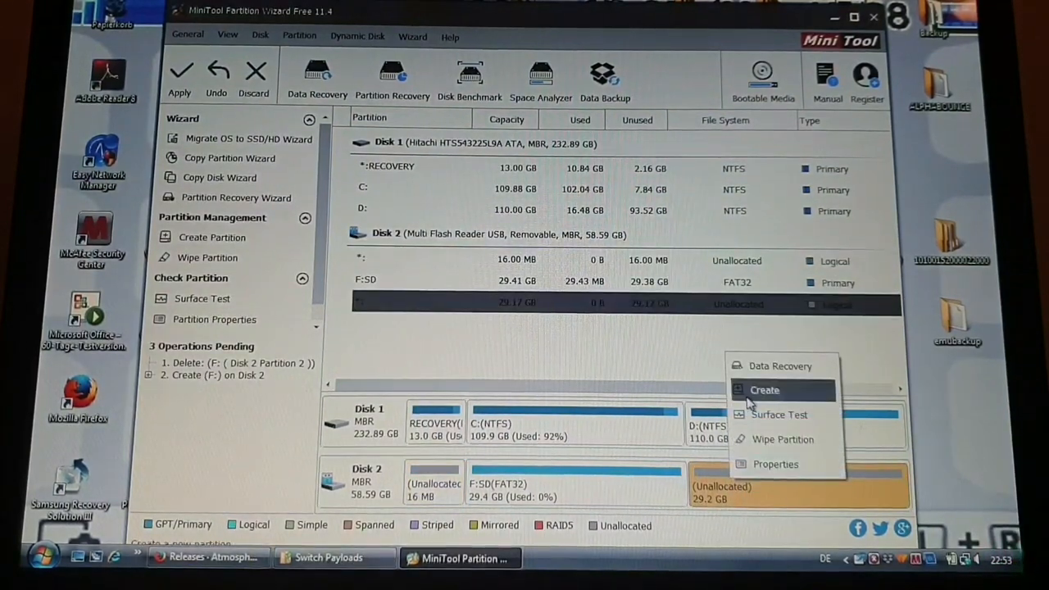
Queue an unformatted 29.17 GB primary partition in the remaining unallocated space.
click(765, 390)
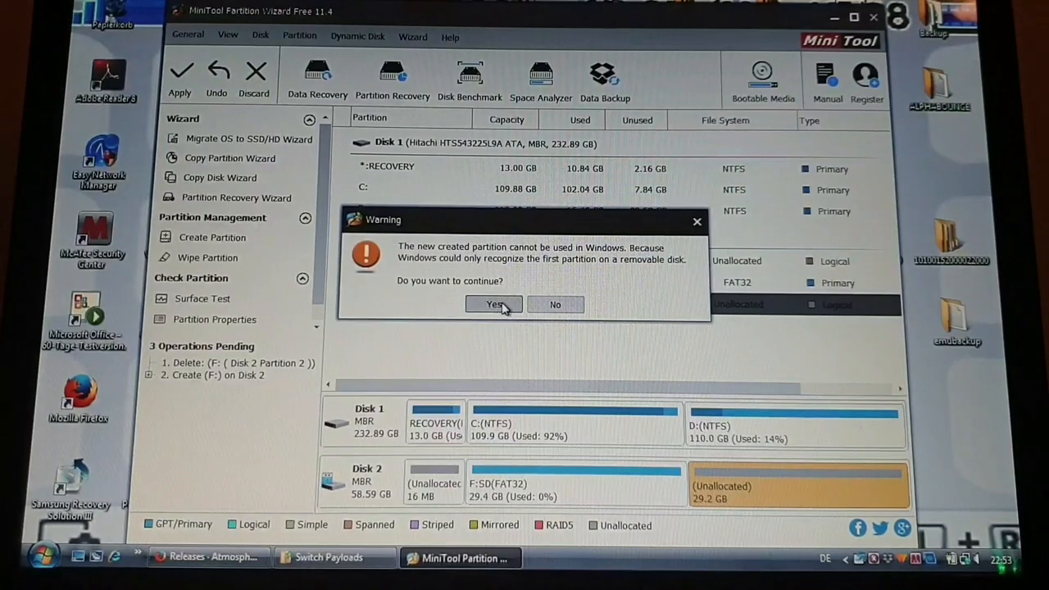
click(494, 304)
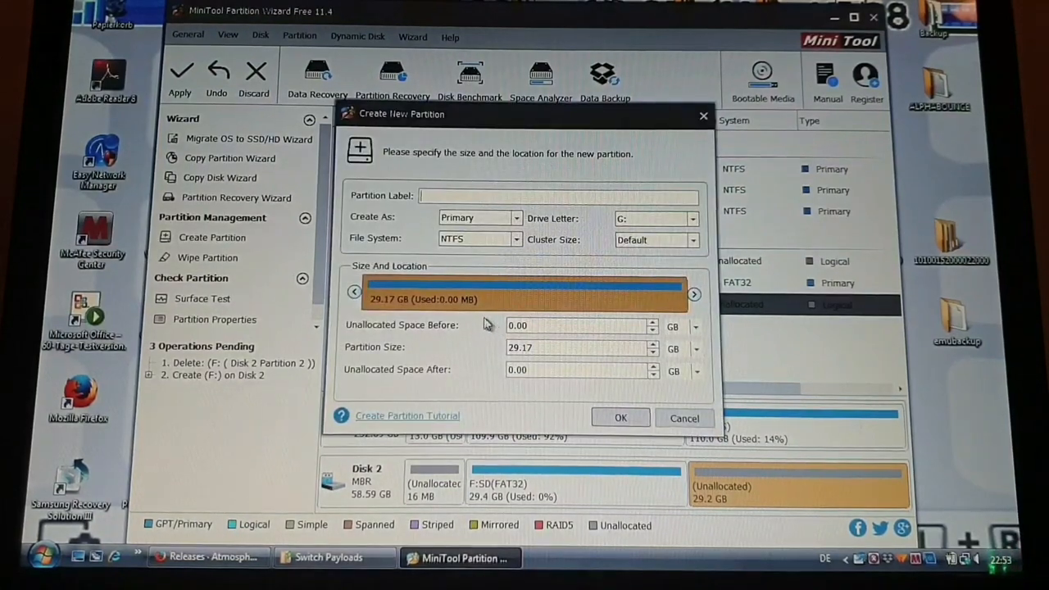
click(516, 239)
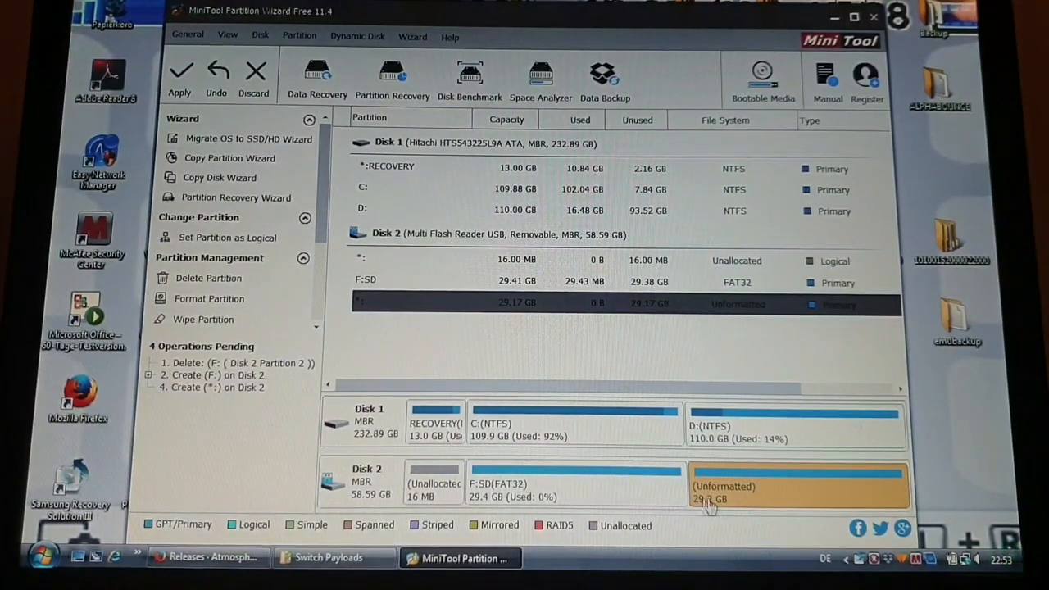
Apply the four pending partition operations and acknowledge the Successful message.
click(180, 78)
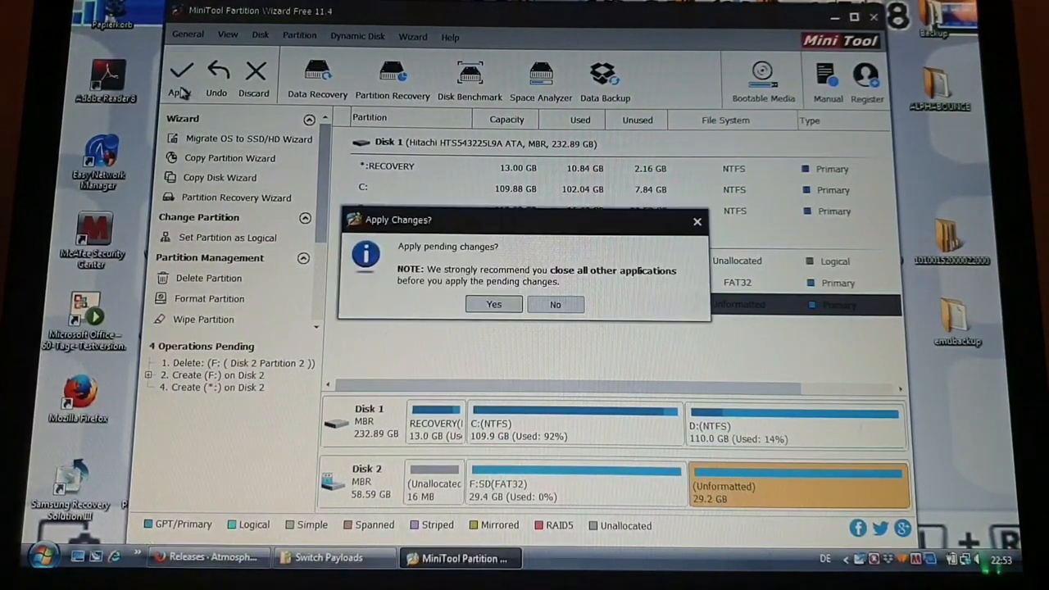
click(555, 304)
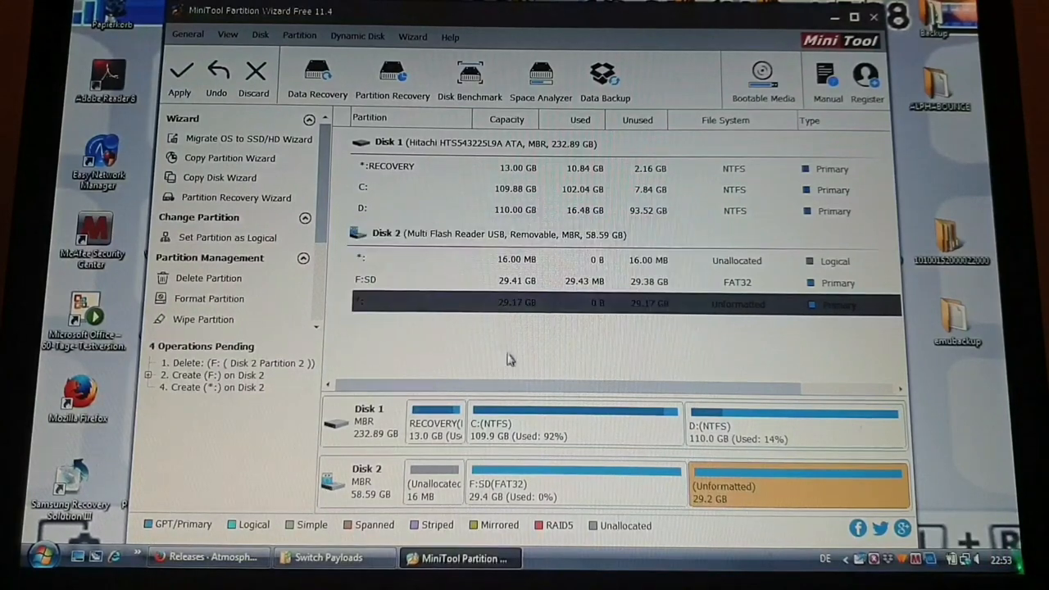
click(180, 78)
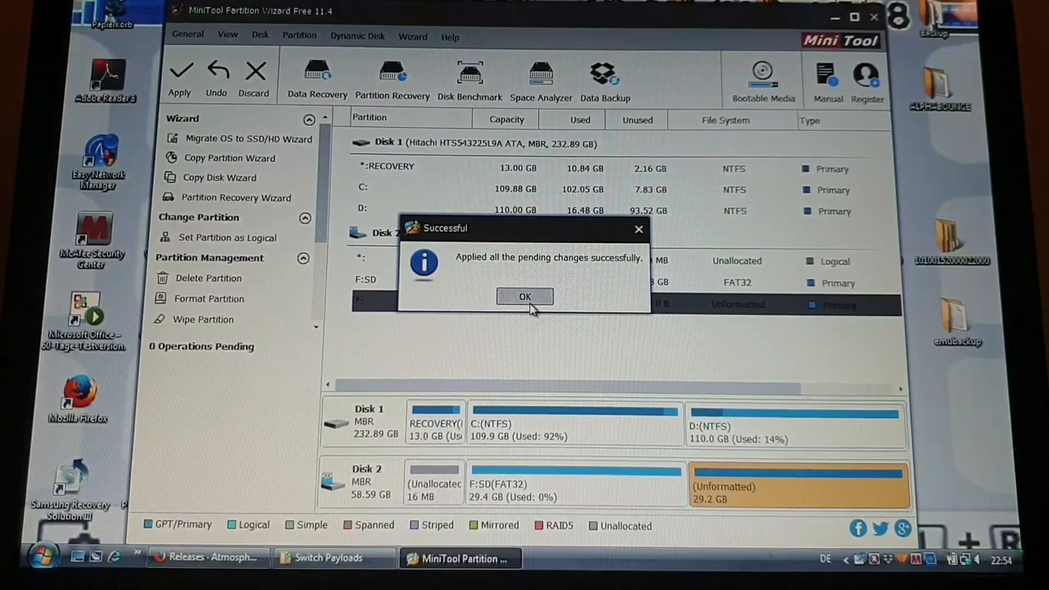
click(525, 296)
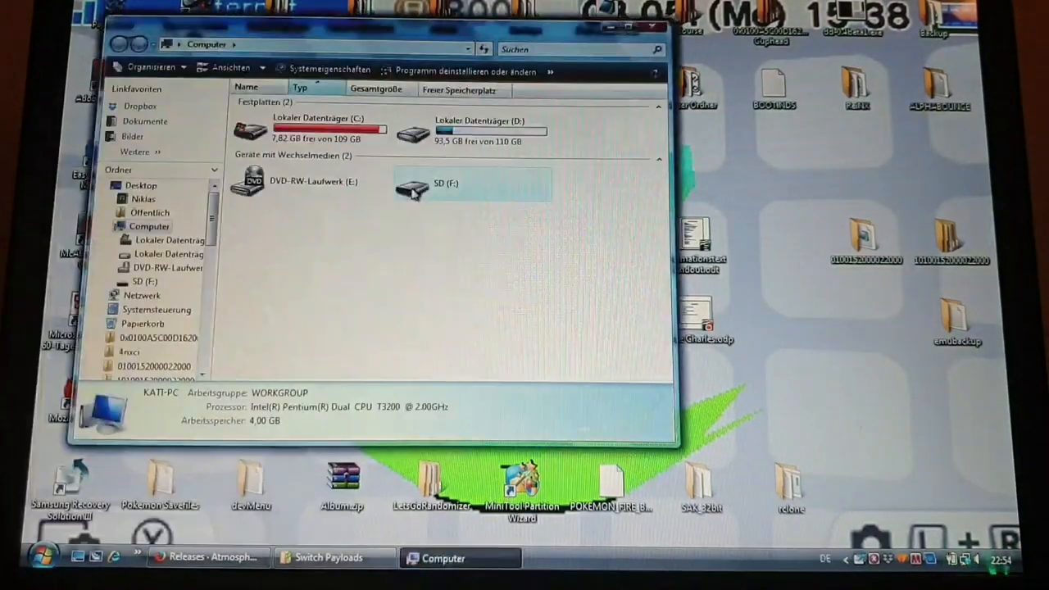
Copy atmosphere, sept, switch and hbmenu.nro from the Atmosphère archive to SD (F:).
double_click(472, 182)
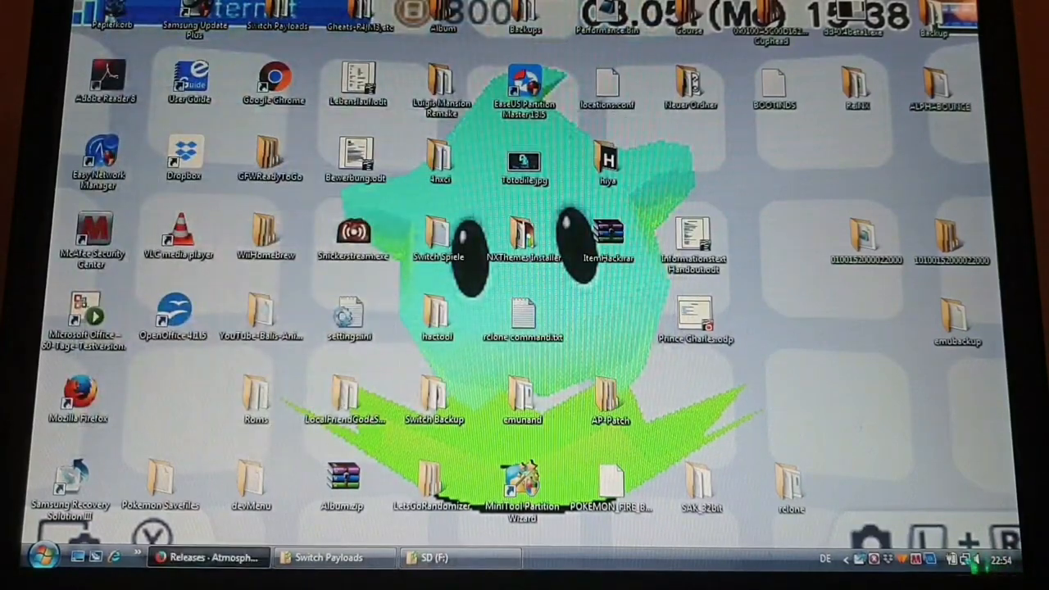
click(208, 557)
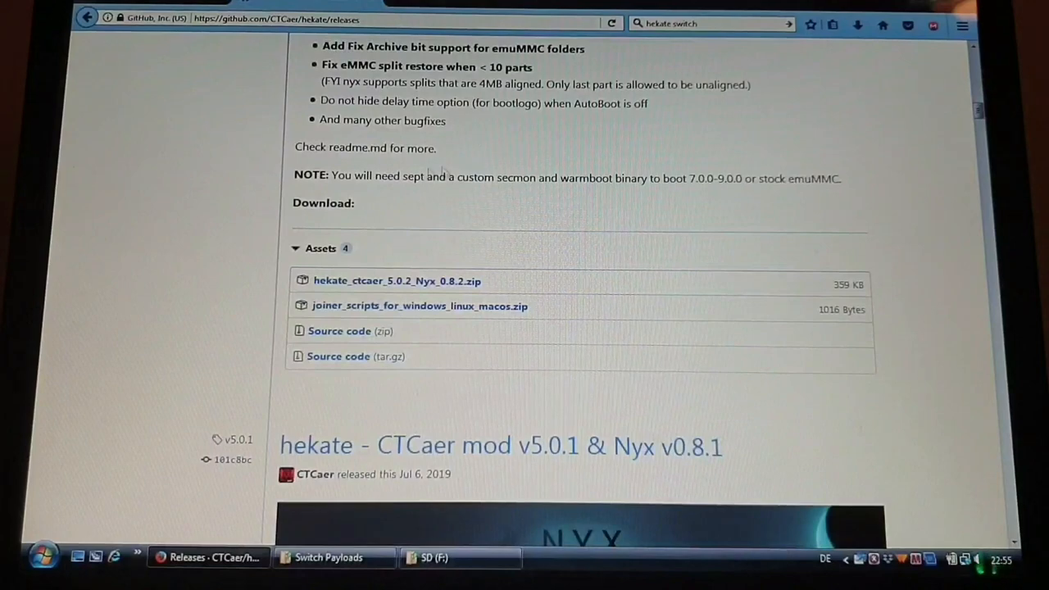
scroll(up, 3)
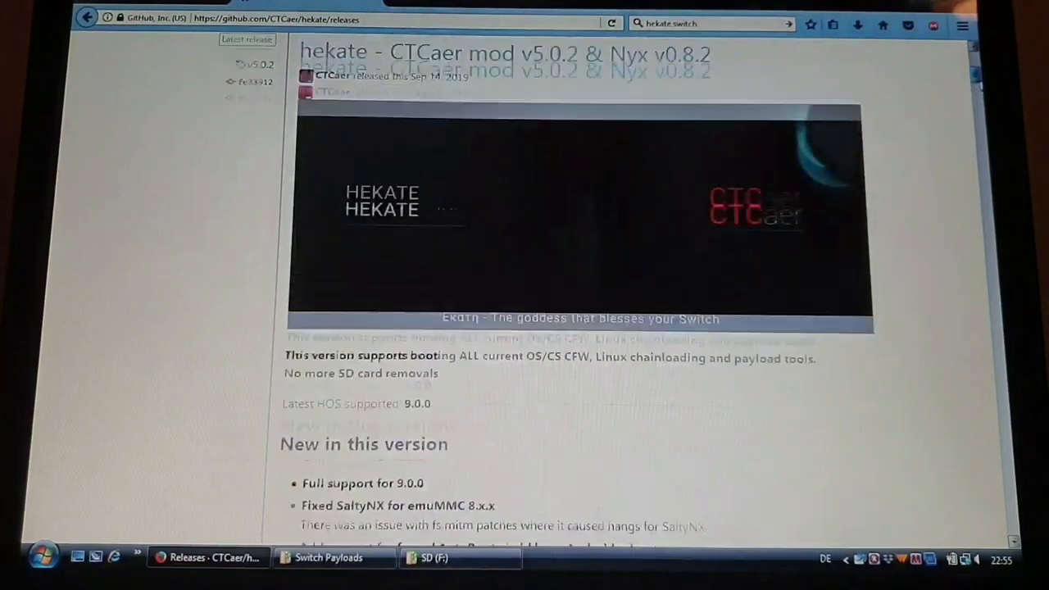
click(858, 23)
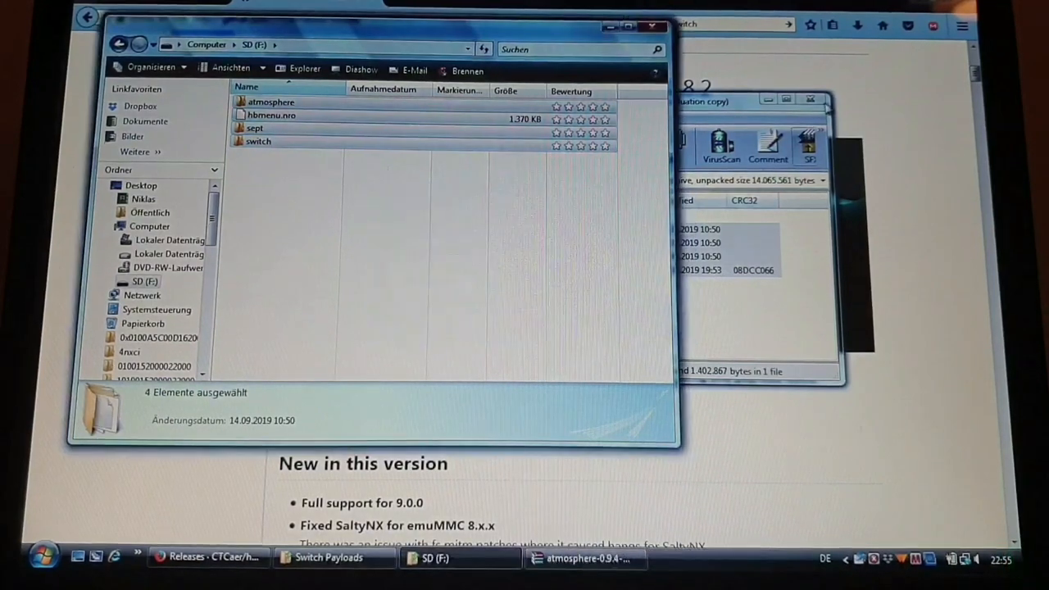
Extract hekate 5.0.2's bootloader folder to the SD card and inspect its sys contents.
click(858, 25)
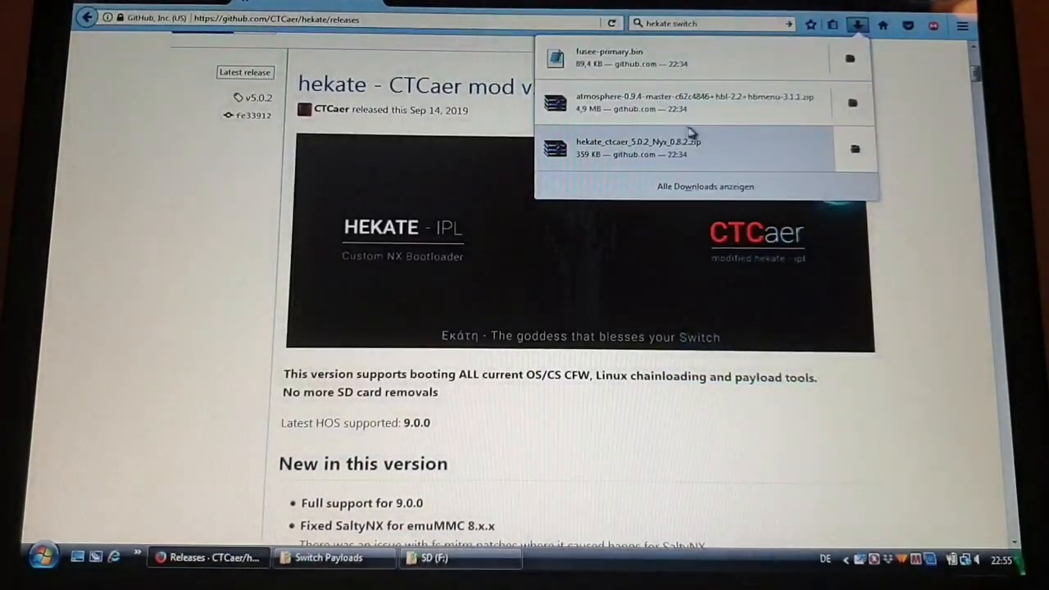
click(639, 147)
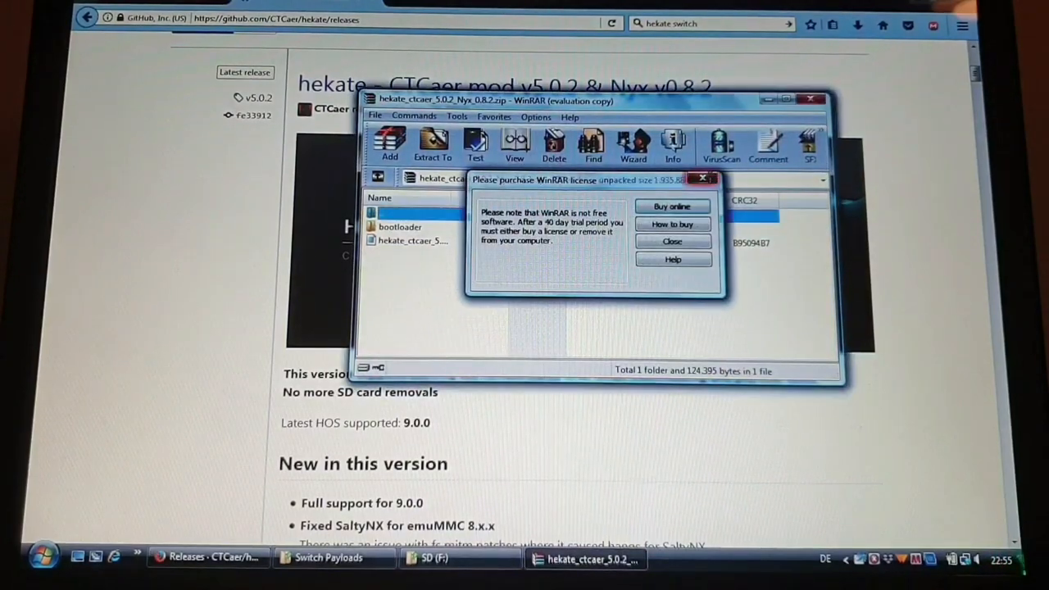
click(673, 241)
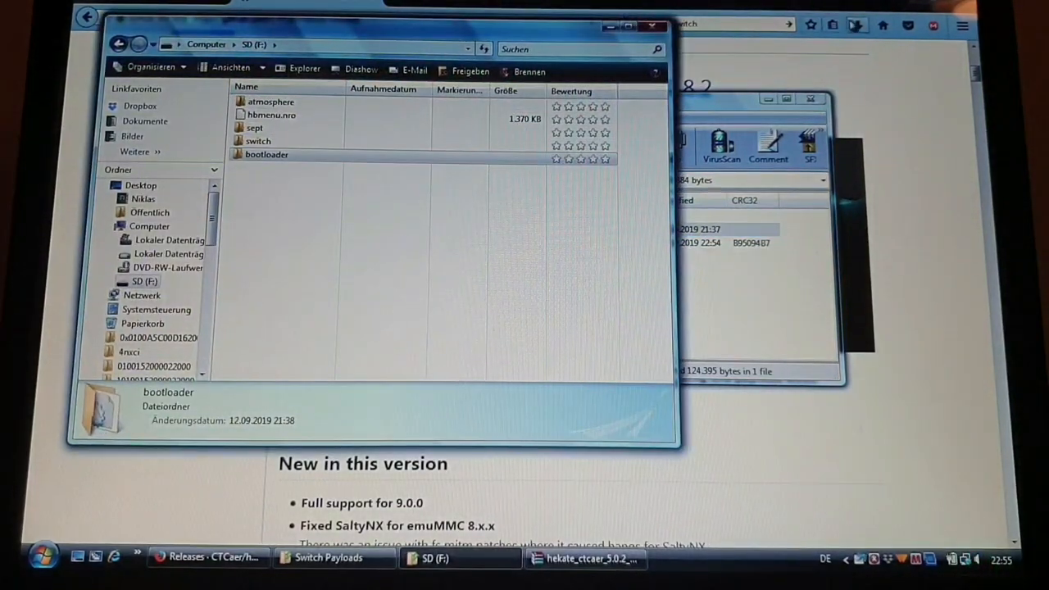
click(858, 25)
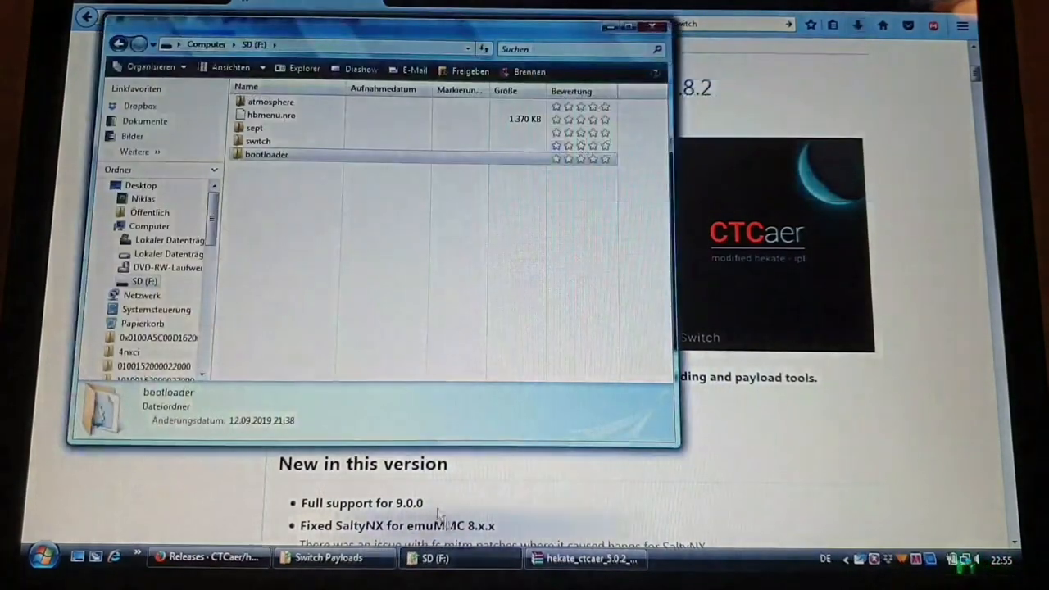
click(267, 155)
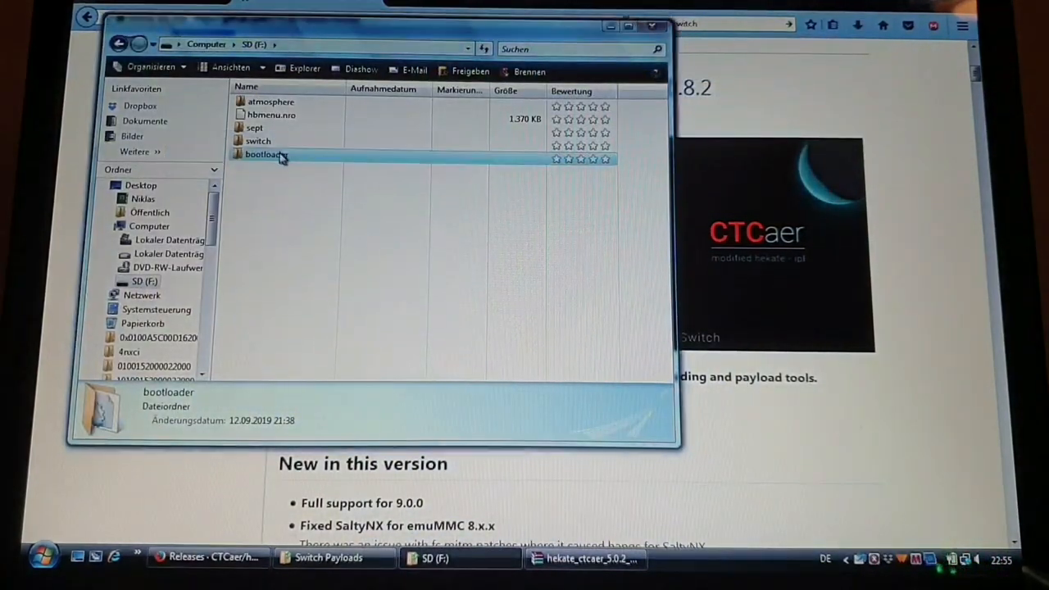
double_click(266, 155)
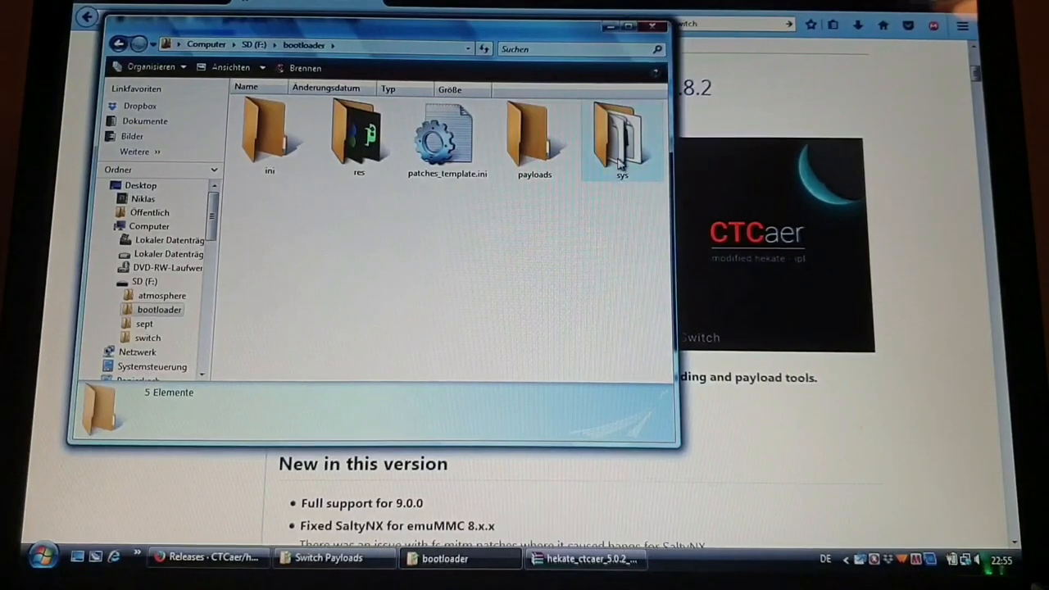
double_click(623, 135)
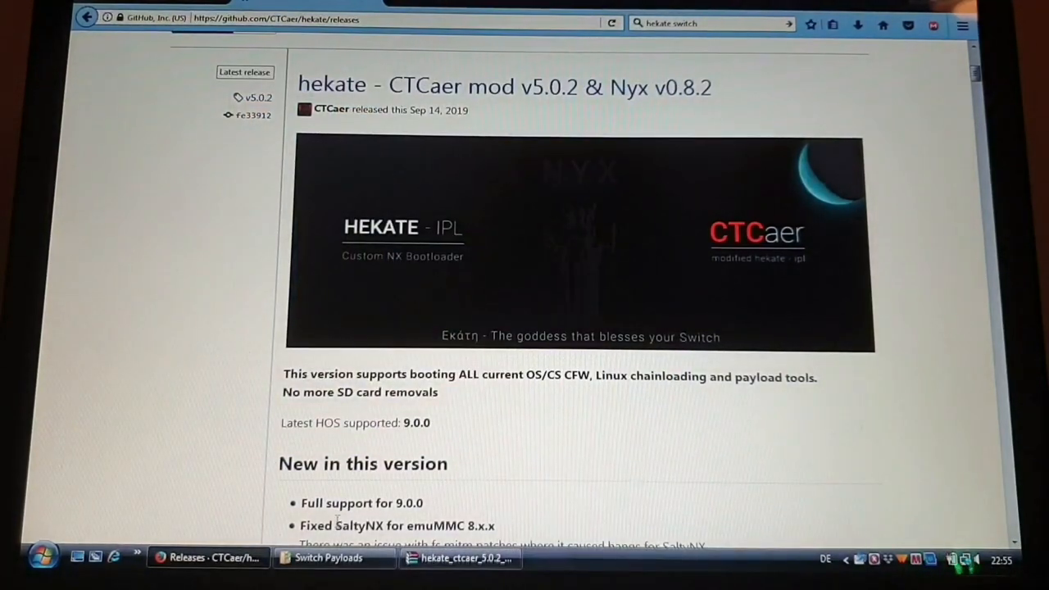
Eject the SD card from Computer and boot the Switch into hekate v5.0.2.
click(43, 558)
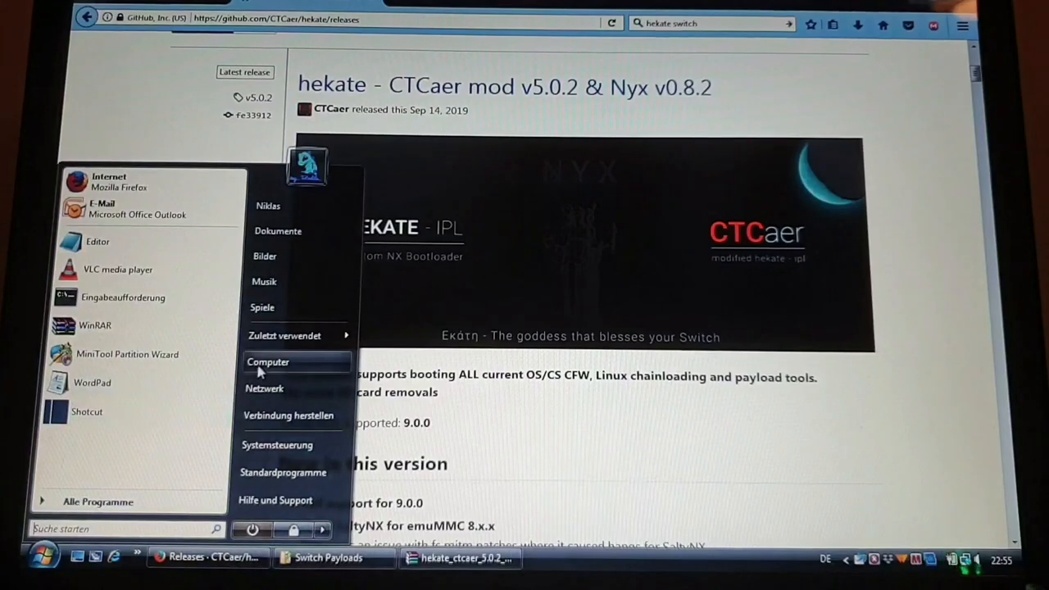
click(268, 361)
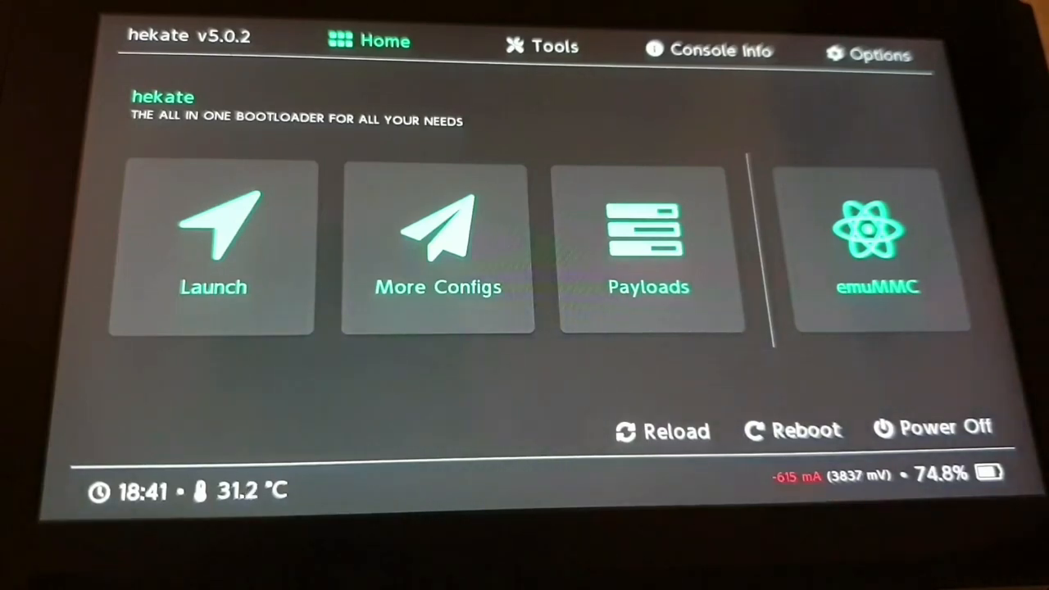
Create an SD Partition emuMMC in emuMMC/RAW1, completing BOOT0, BOOT1 and GPP.
click(878, 245)
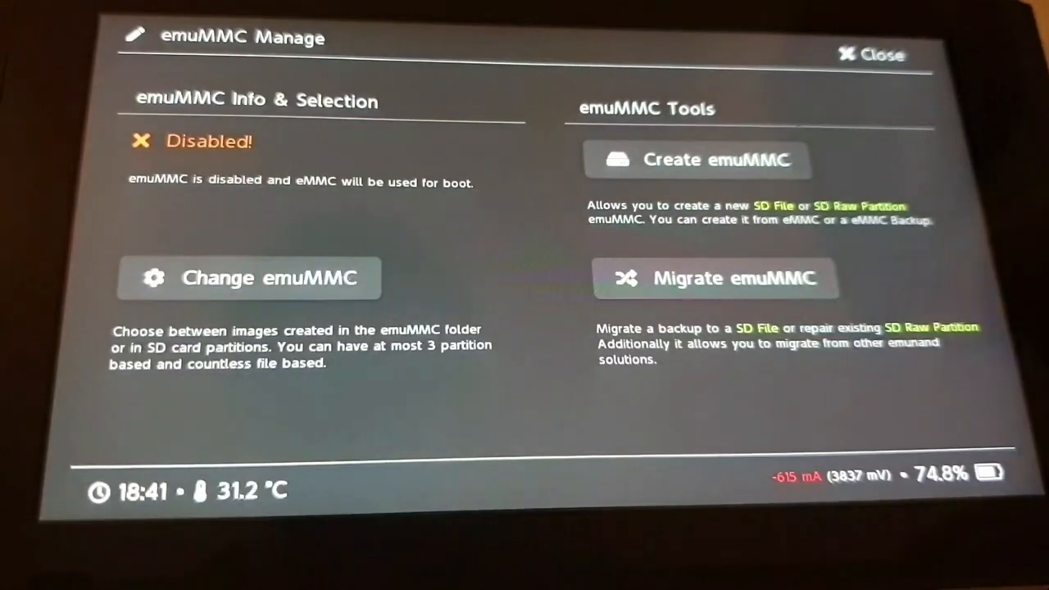
click(697, 159)
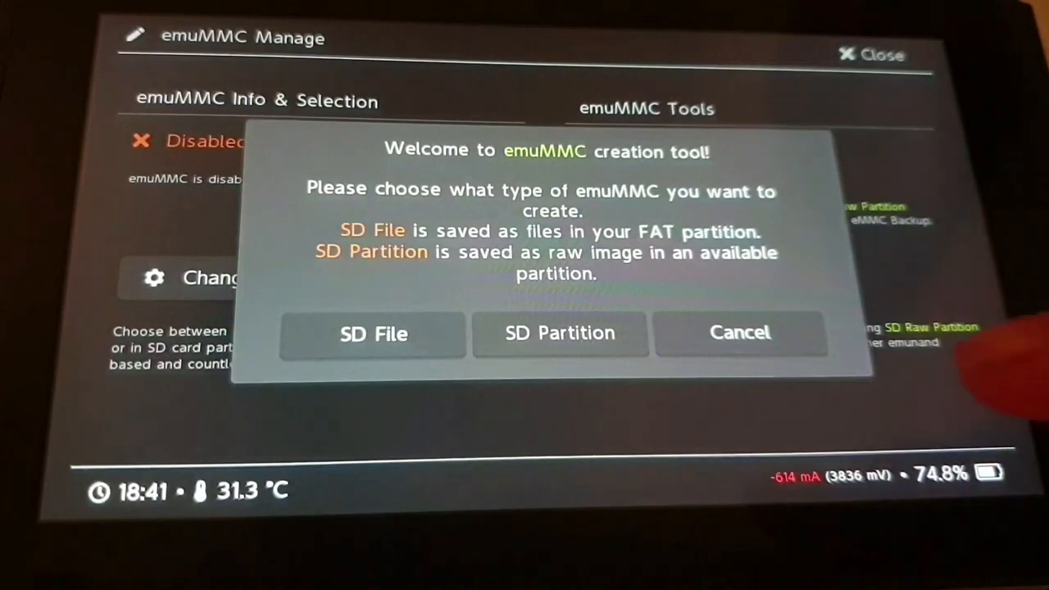
click(560, 333)
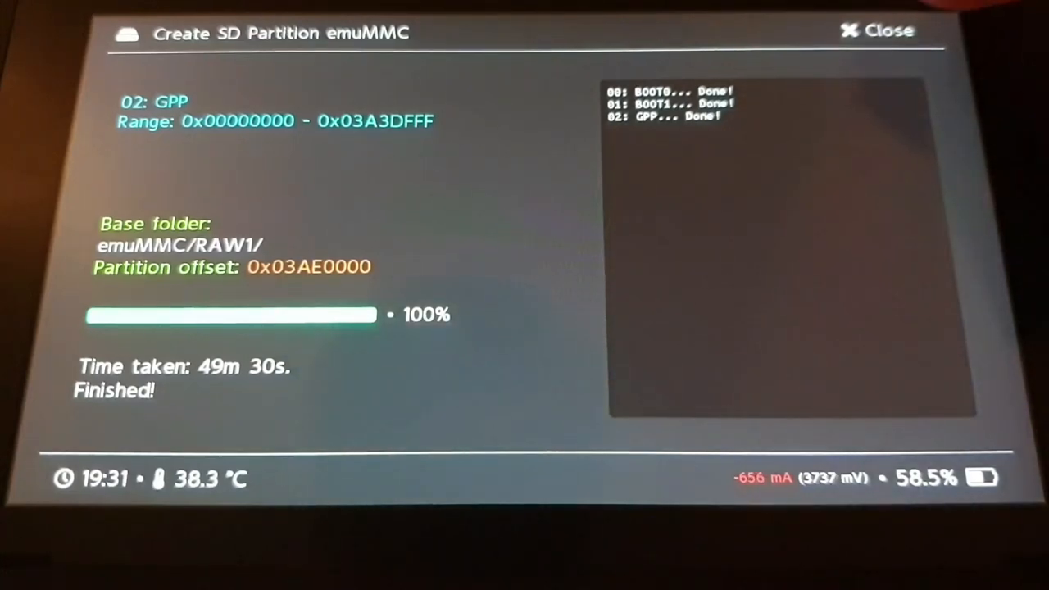
Select SD RAW 1 (emuMMC/RAW1, sector 0x03AE0000) as the active emuMMC and return Home.
click(877, 30)
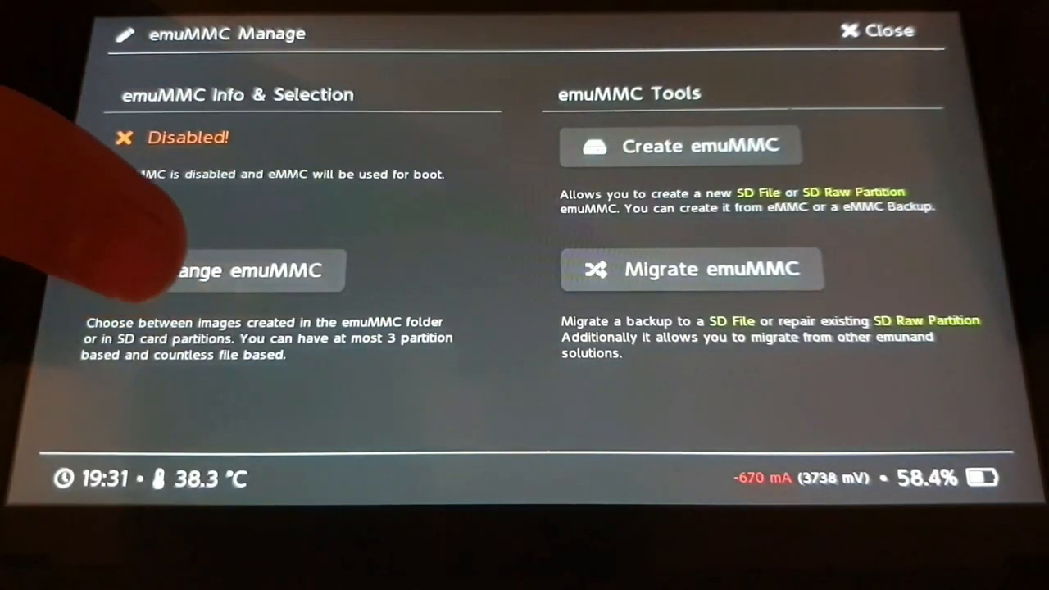
click(246, 271)
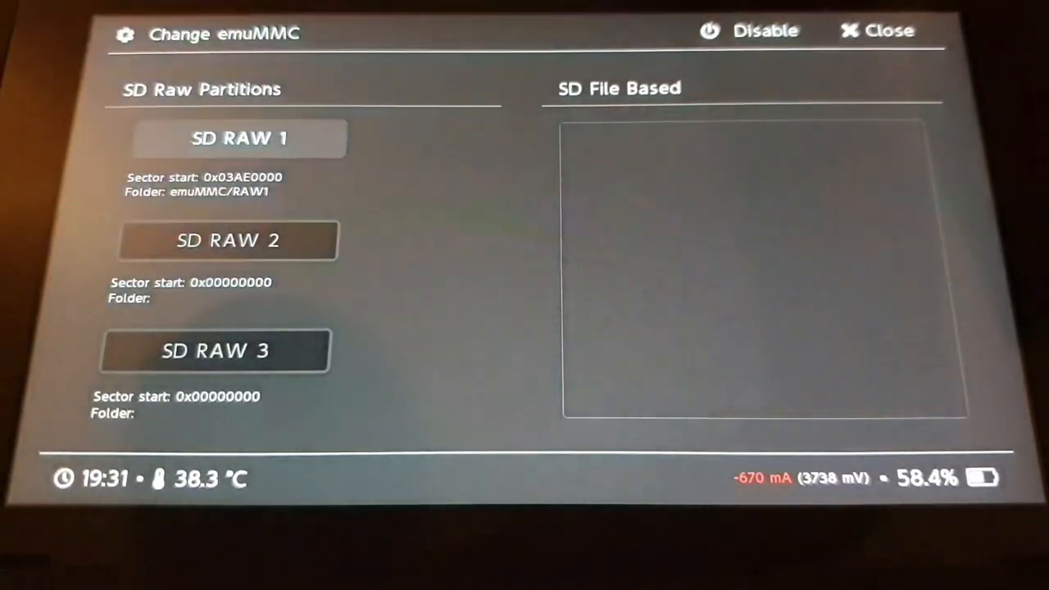
click(877, 31)
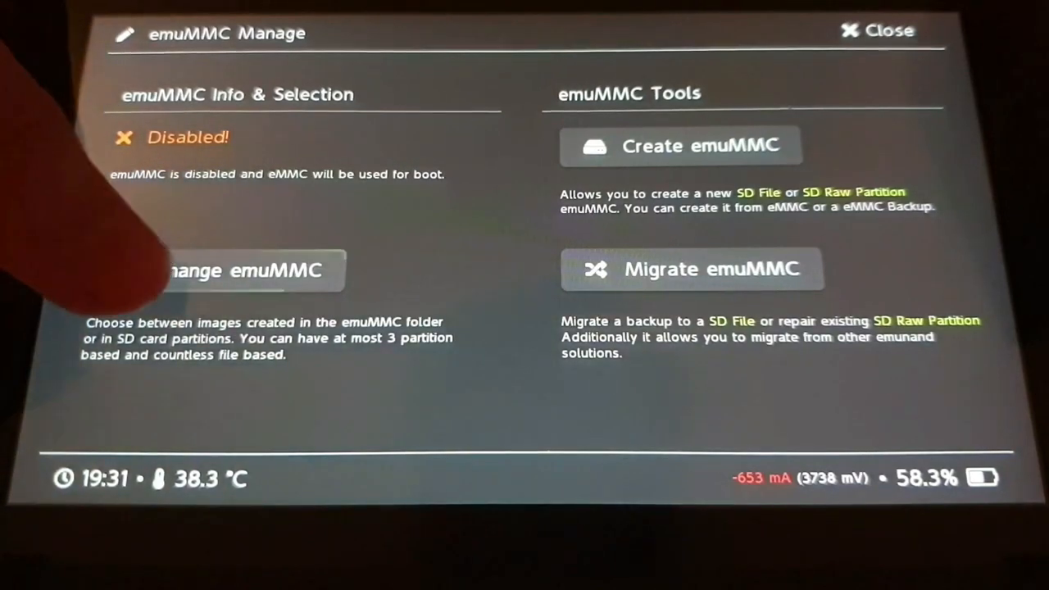
click(238, 270)
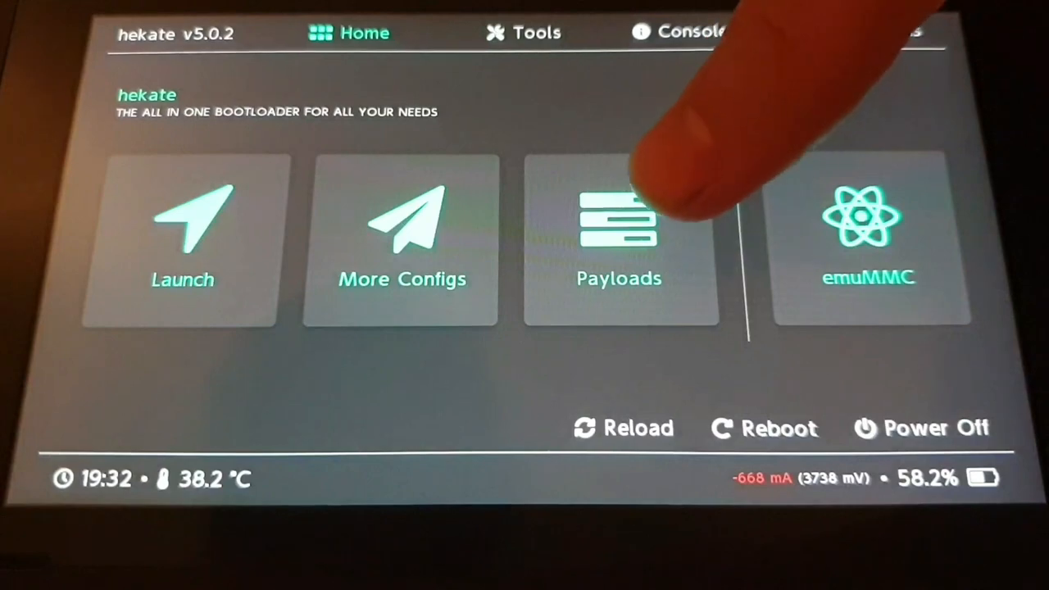
Launch the fusee-primary.bin payload from hekate's Payloads list.
click(619, 238)
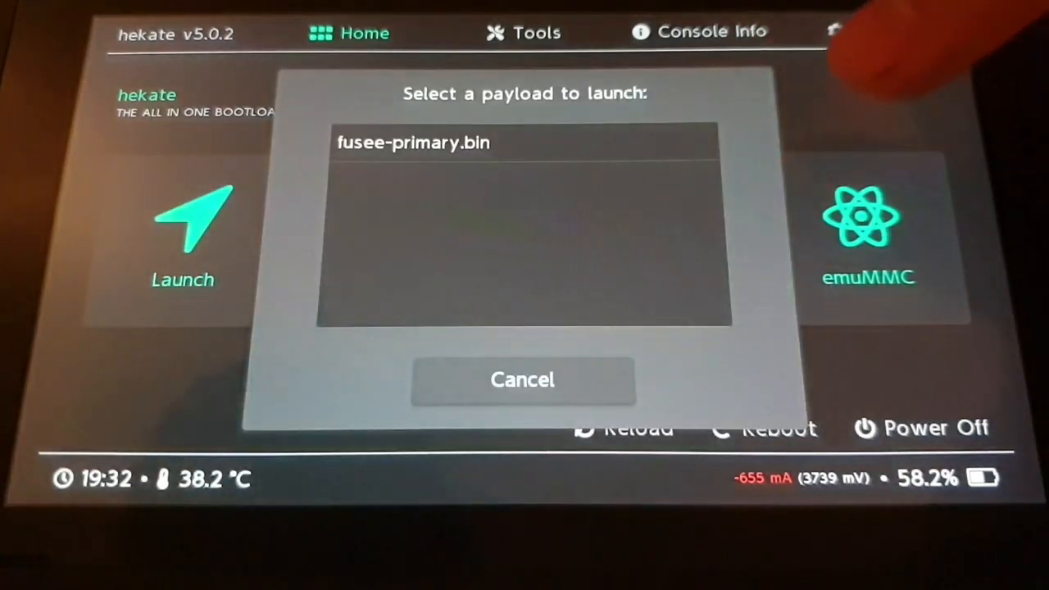
click(414, 143)
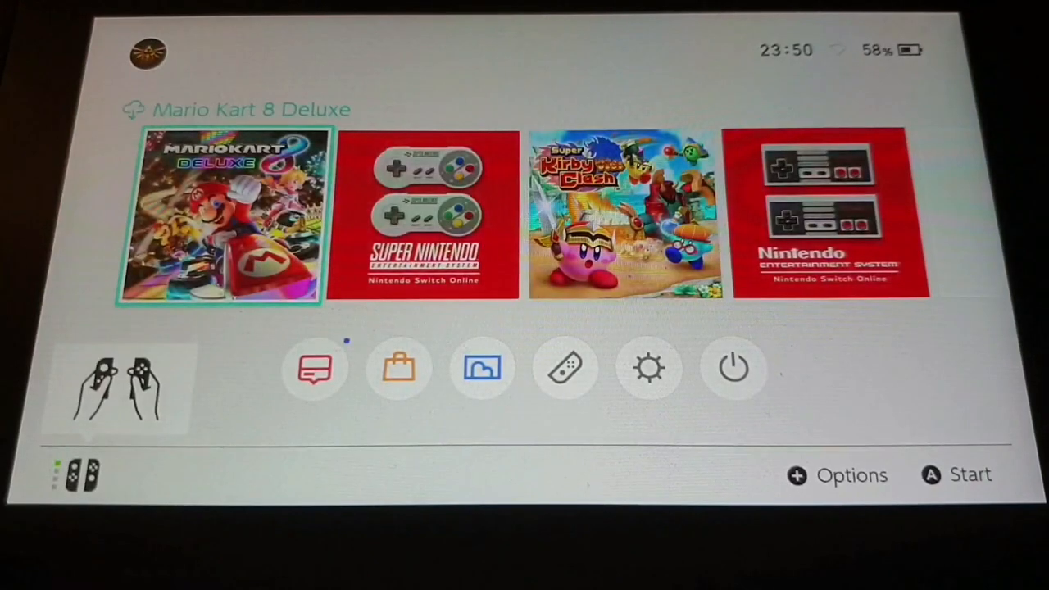
Open System Settings from the HOME Menu and go to the System section.
key(Right)
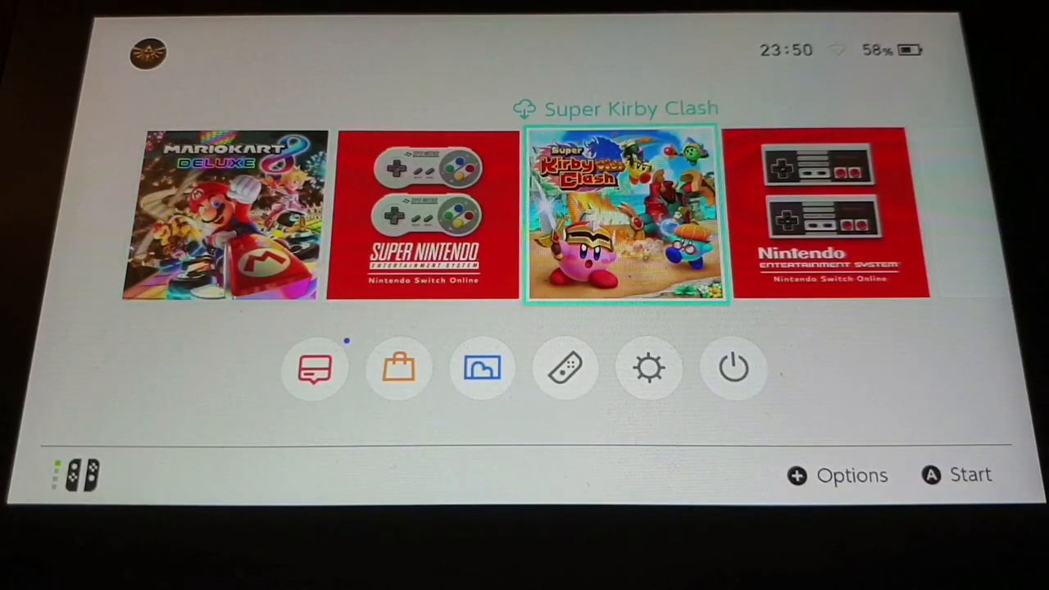
click(650, 367)
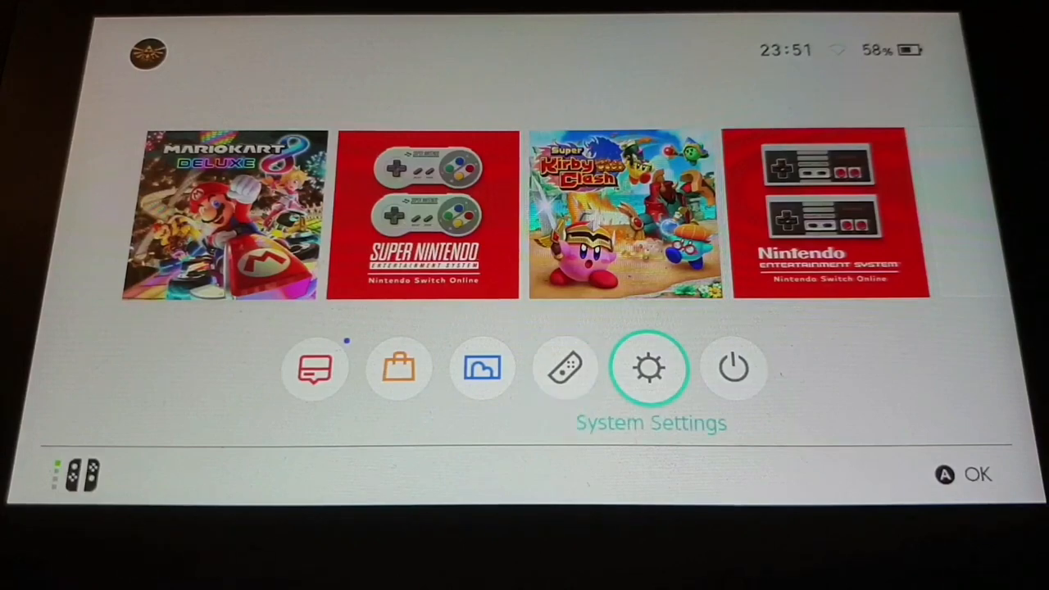
click(650, 368)
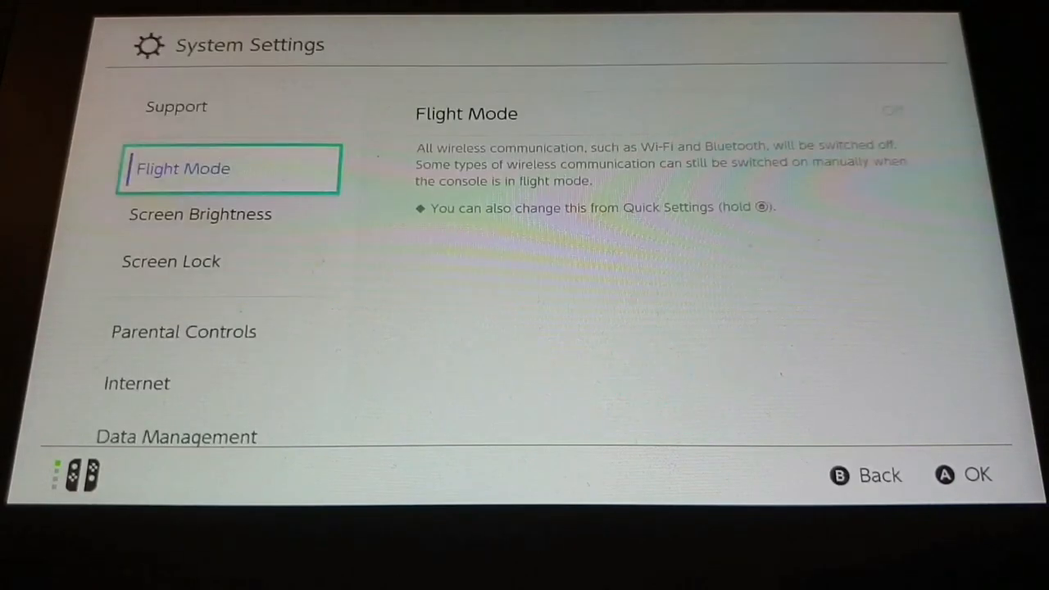
scroll(down, 3)
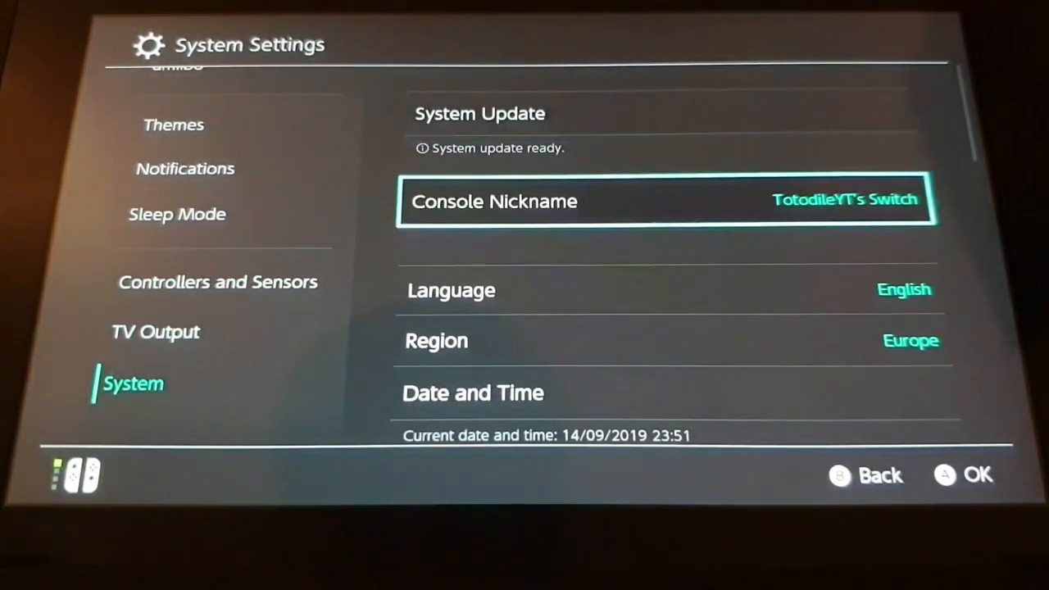
key(up)
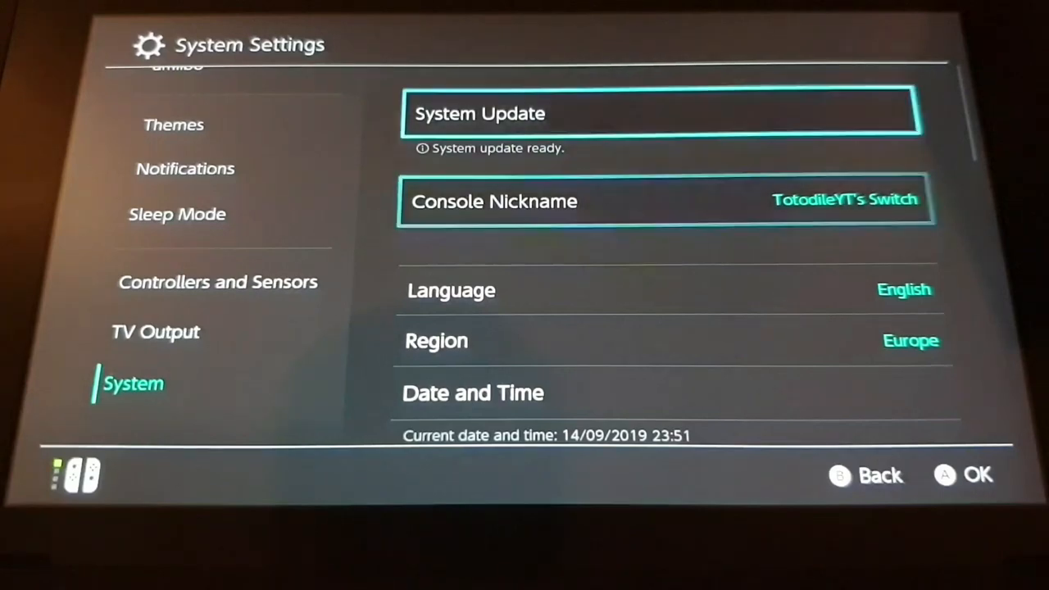